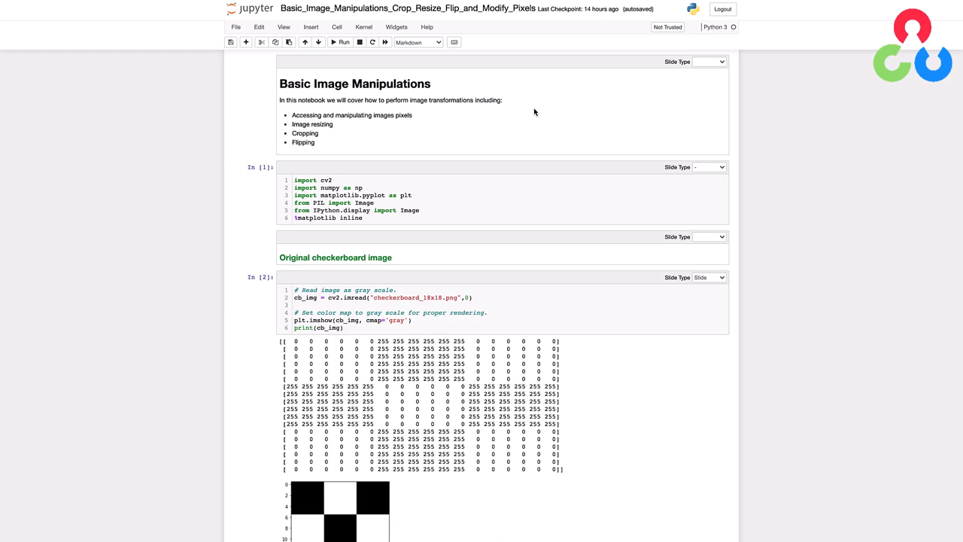
scroll("down", 3)
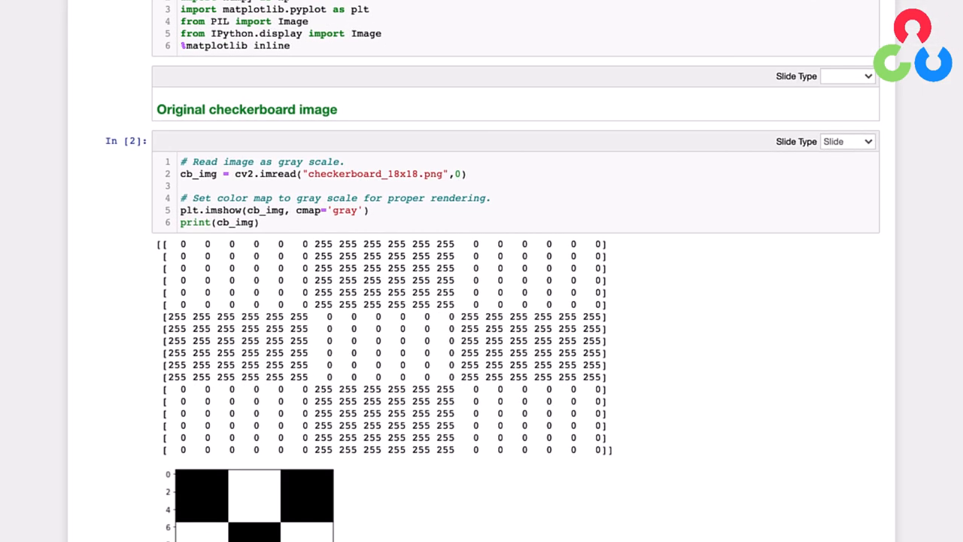
mouse_move(145, 129)
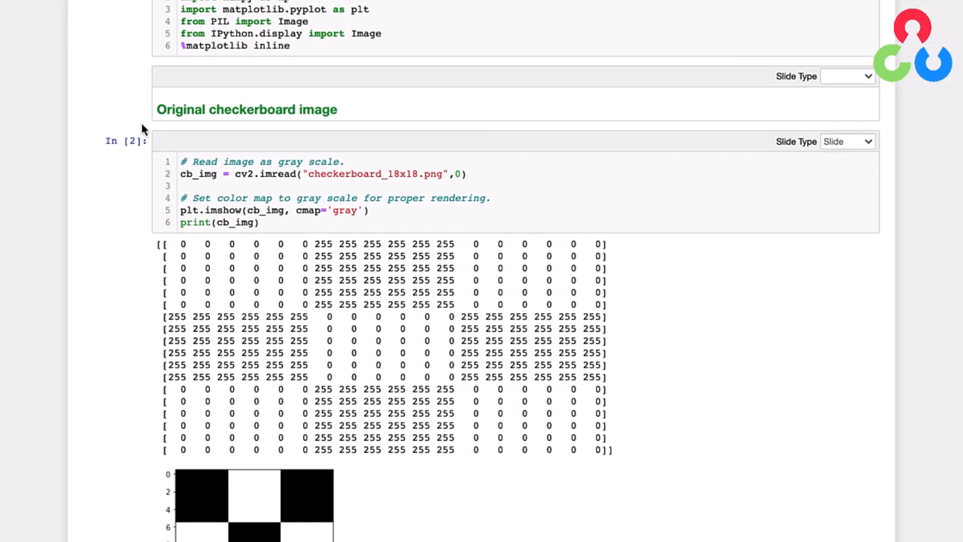
scroll("down", 3)
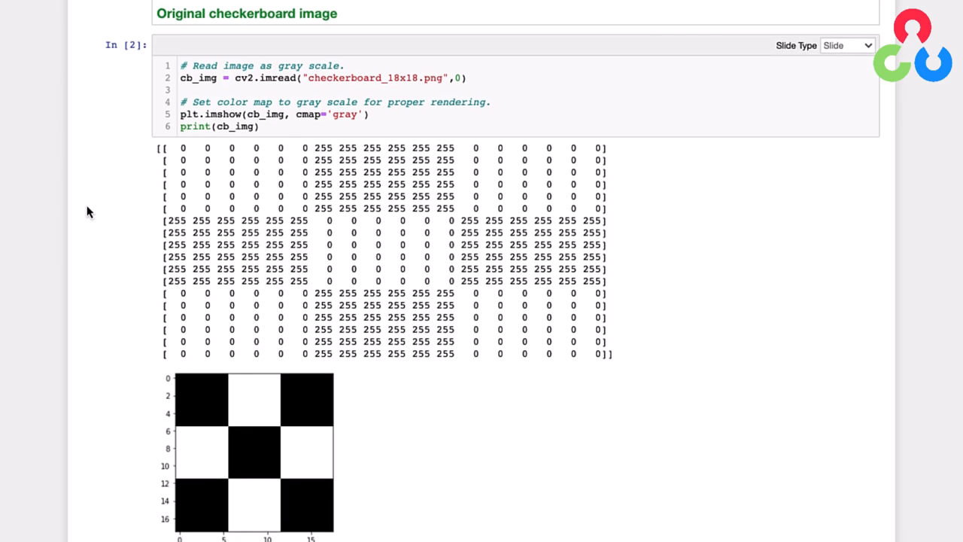
mouse_move(108, 92)
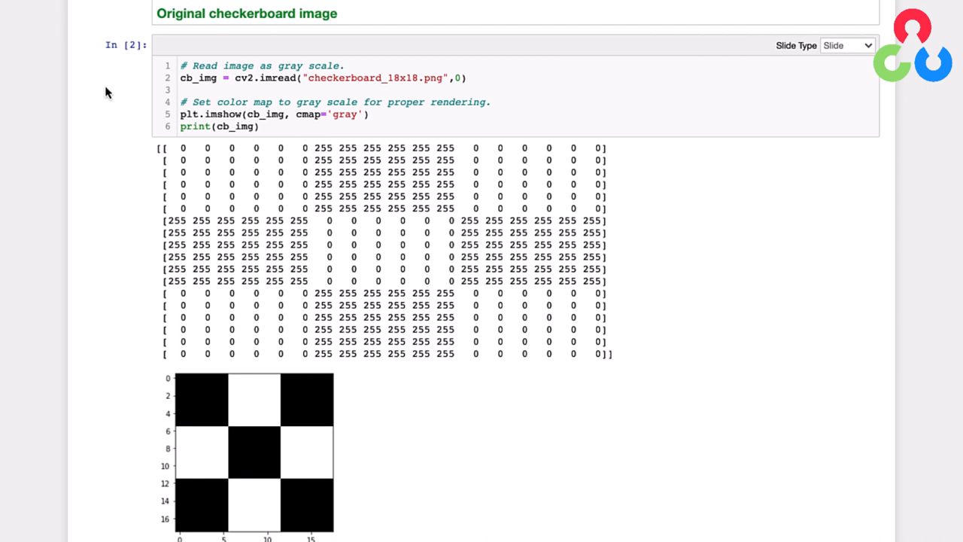
scroll("down", 3)
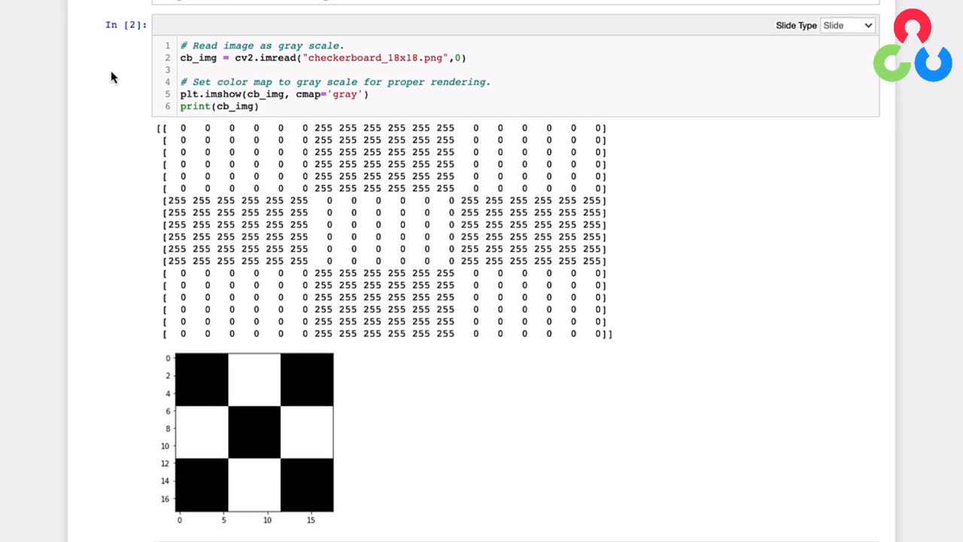
scroll("down", 3)
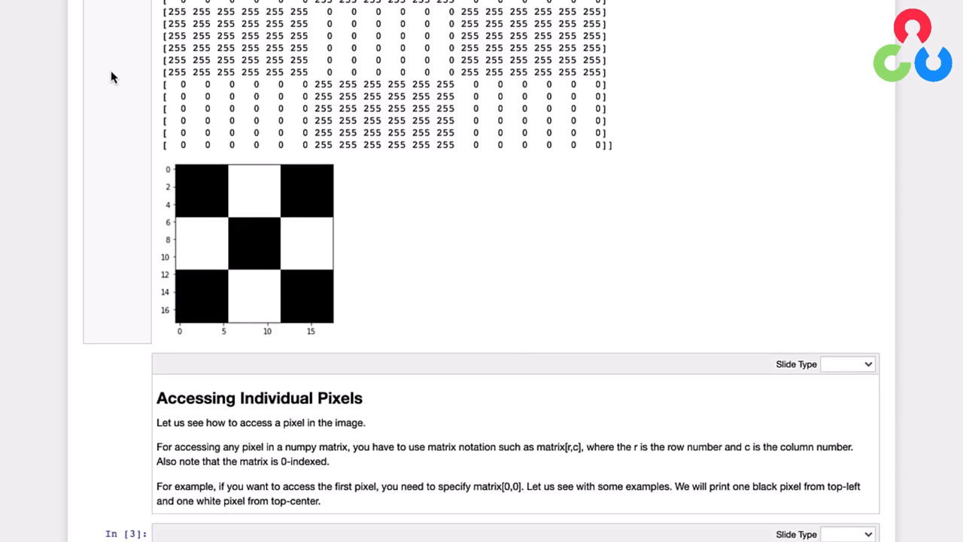
scroll("down", 3)
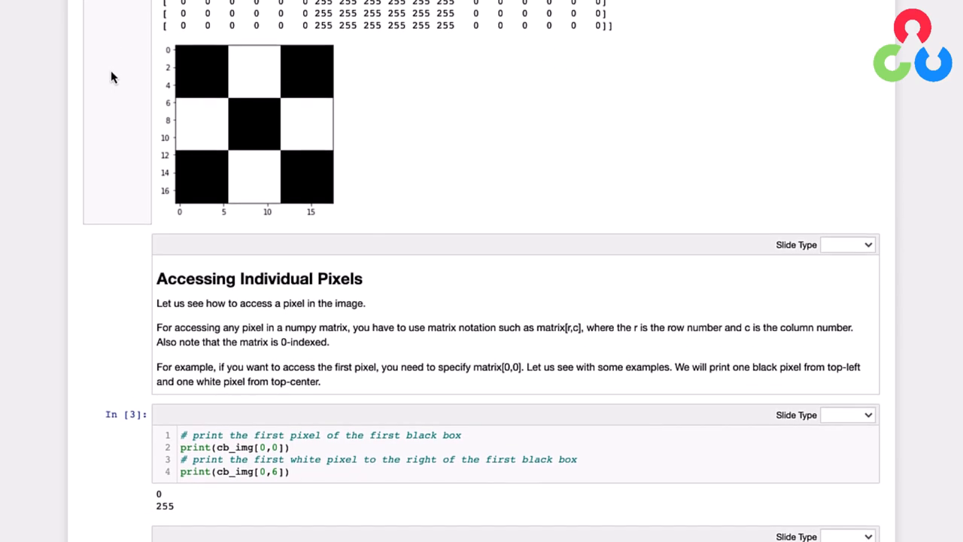
scroll("down", 3)
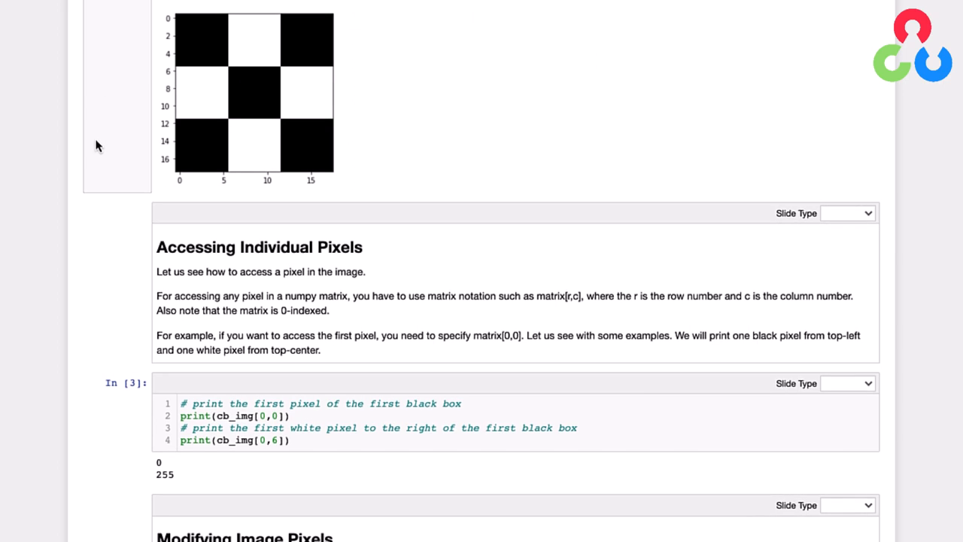
mouse_move(88, 268)
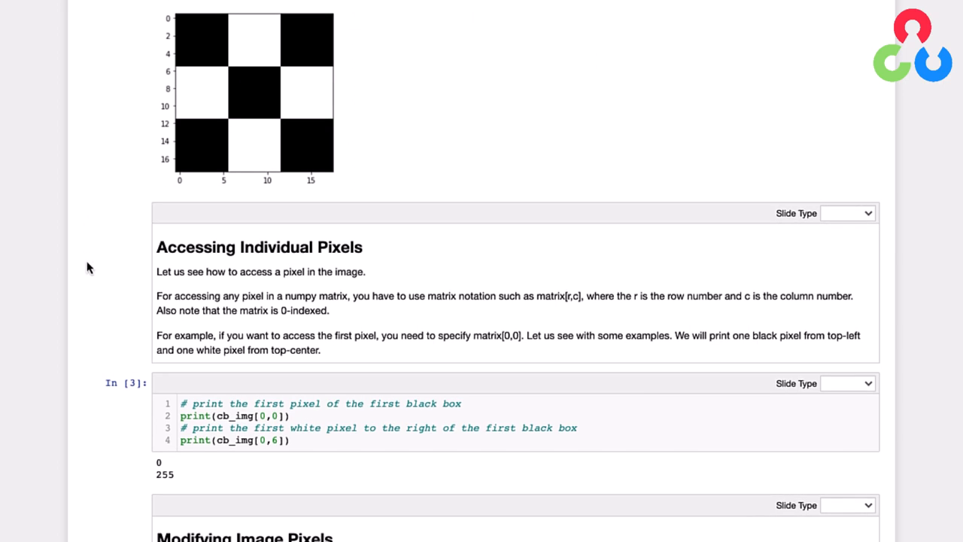
mouse_move(184, 25)
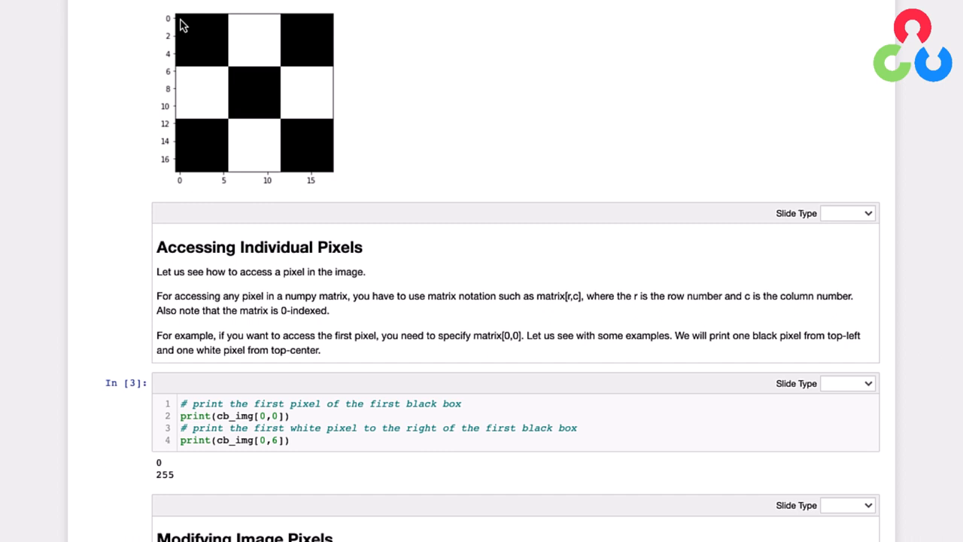
mouse_move(229, 24)
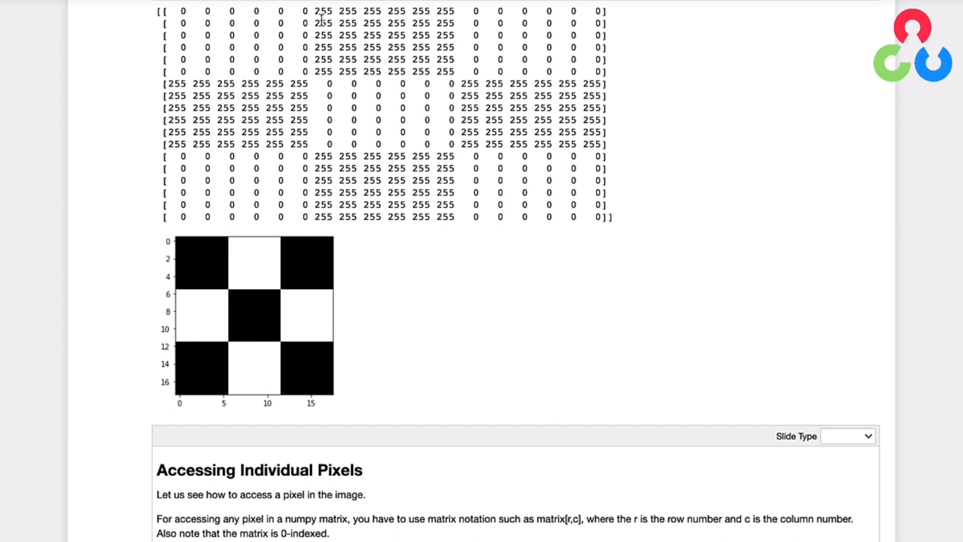
scroll("down", 3)
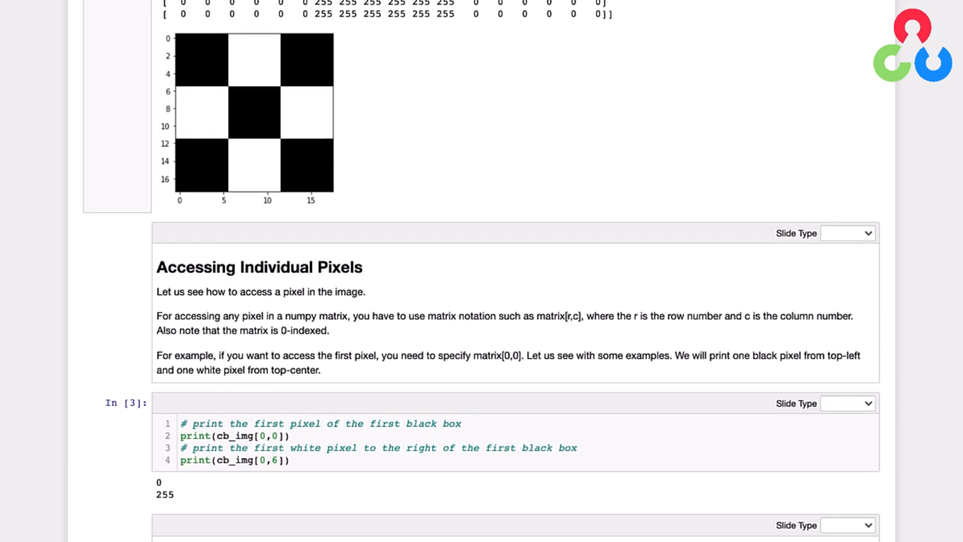
scroll("down", 3)
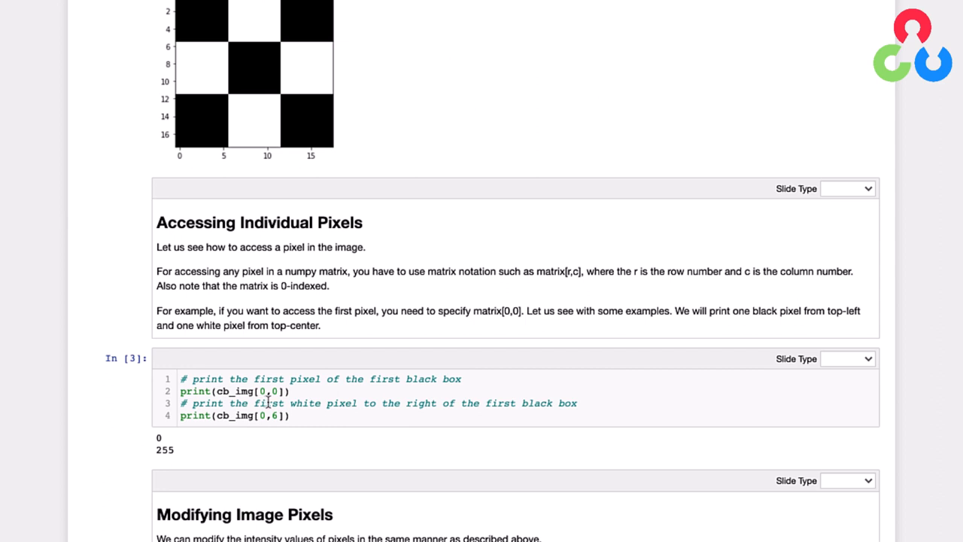
mouse_move(254, 395)
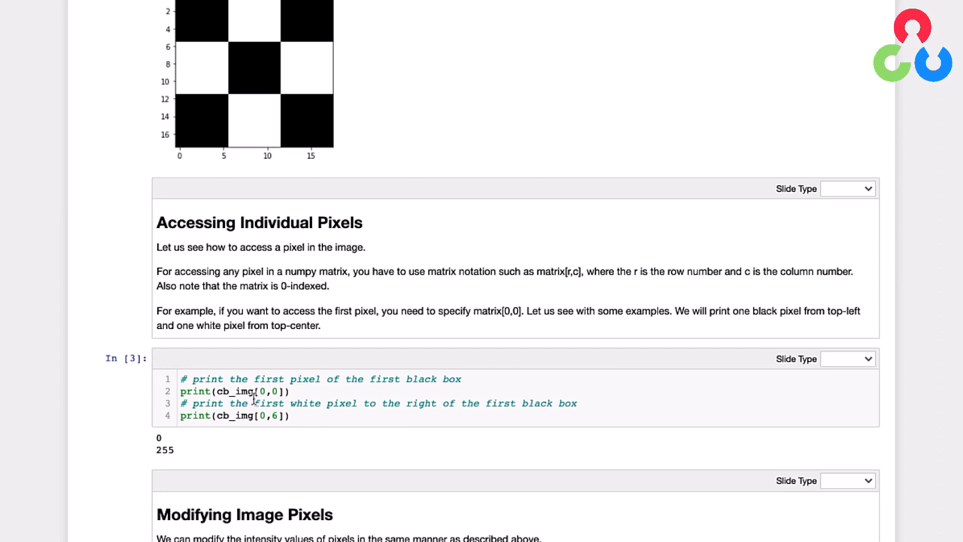
mouse_move(223, 160)
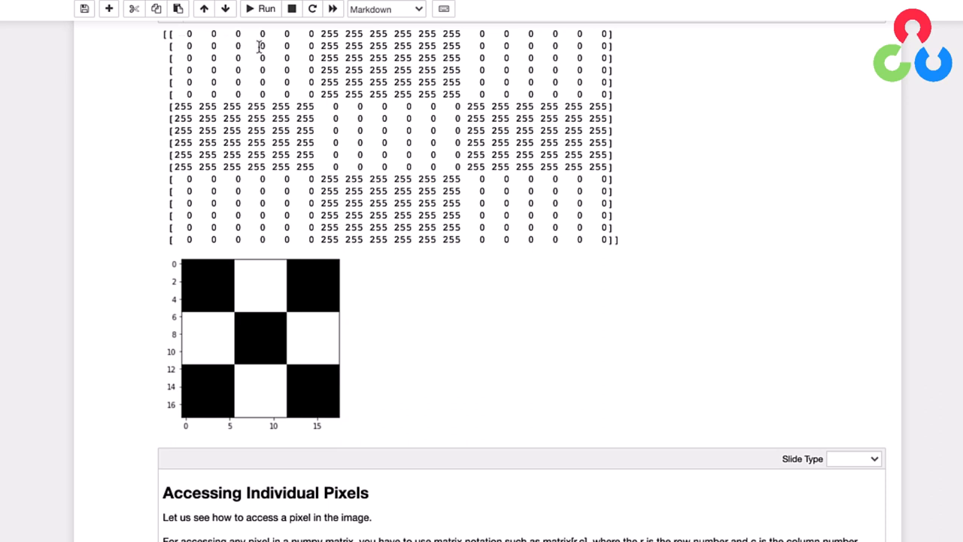
mouse_move(319, 43)
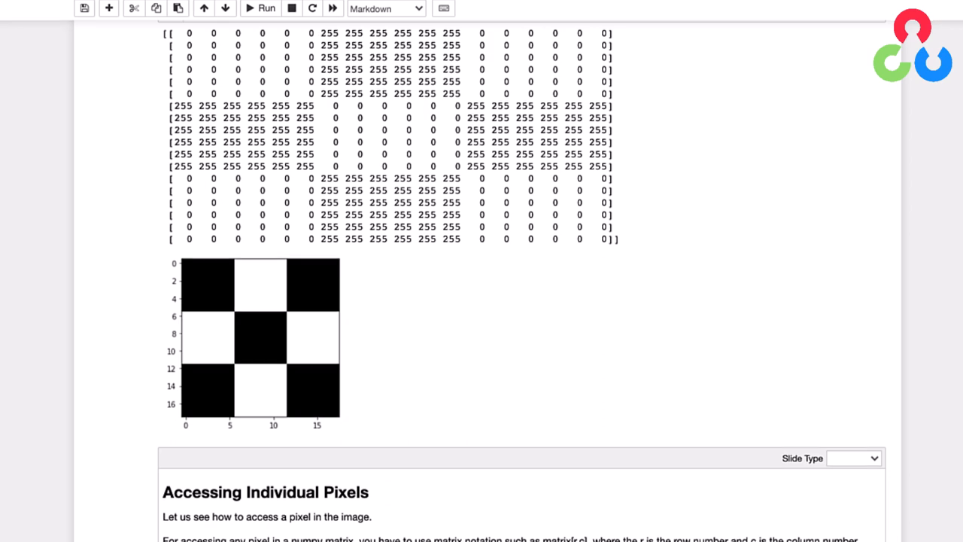
scroll("down", 3)
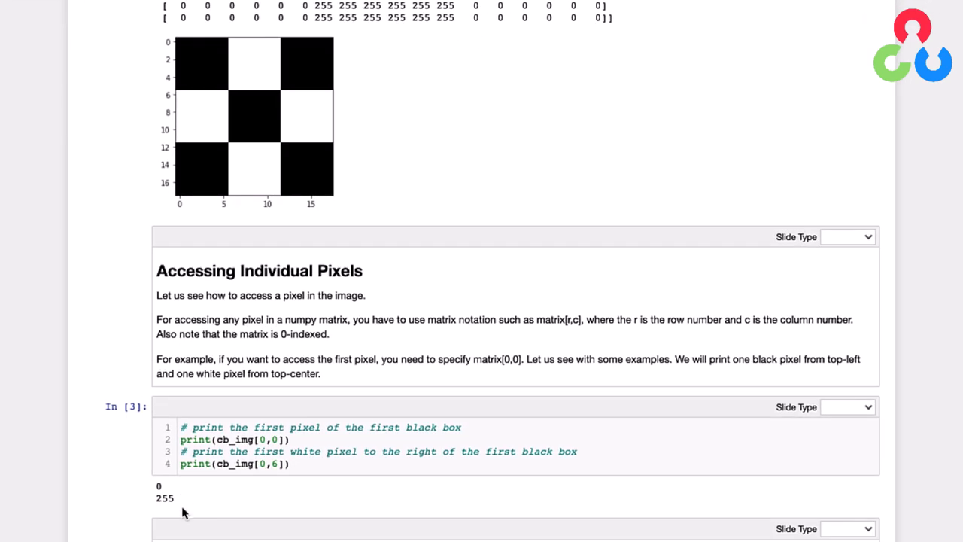
scroll("down", 3)
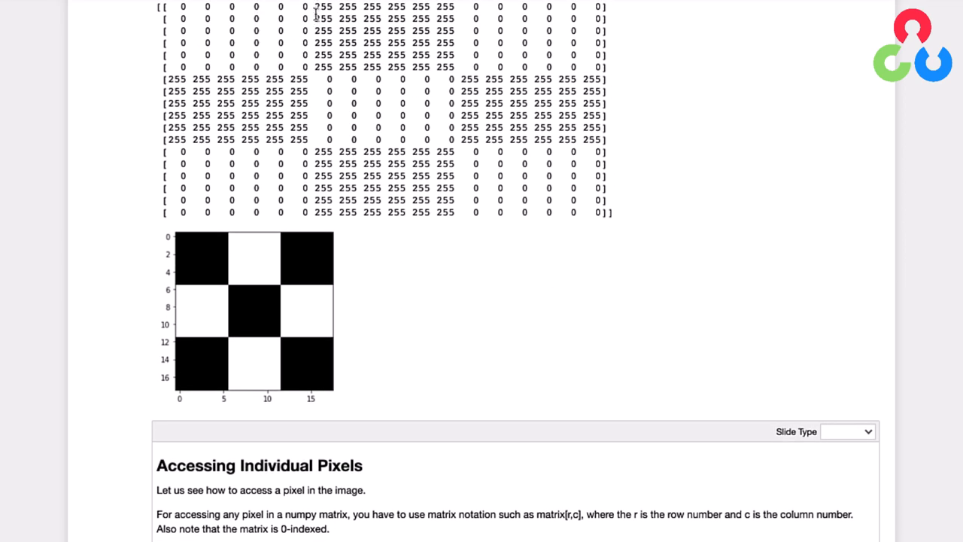
scroll("down", 3)
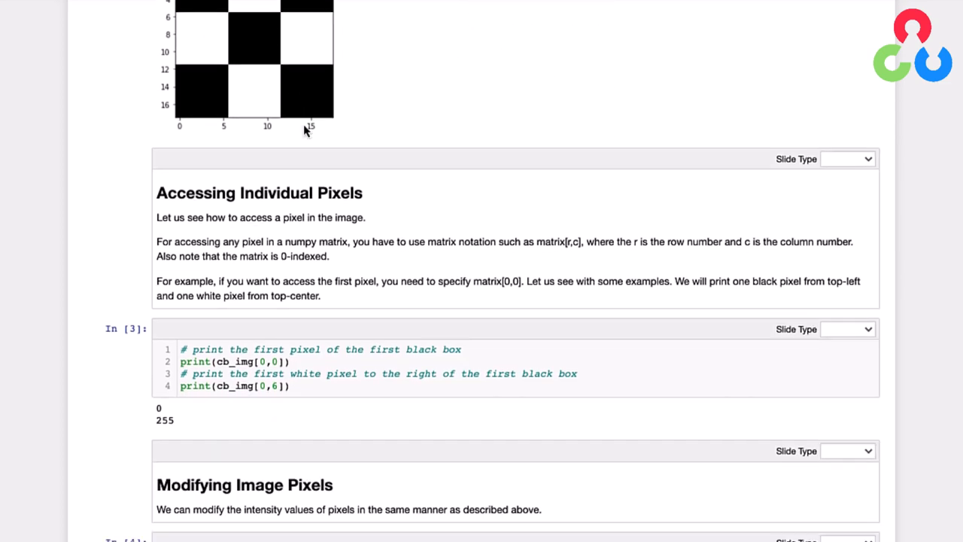
scroll("down", 3)
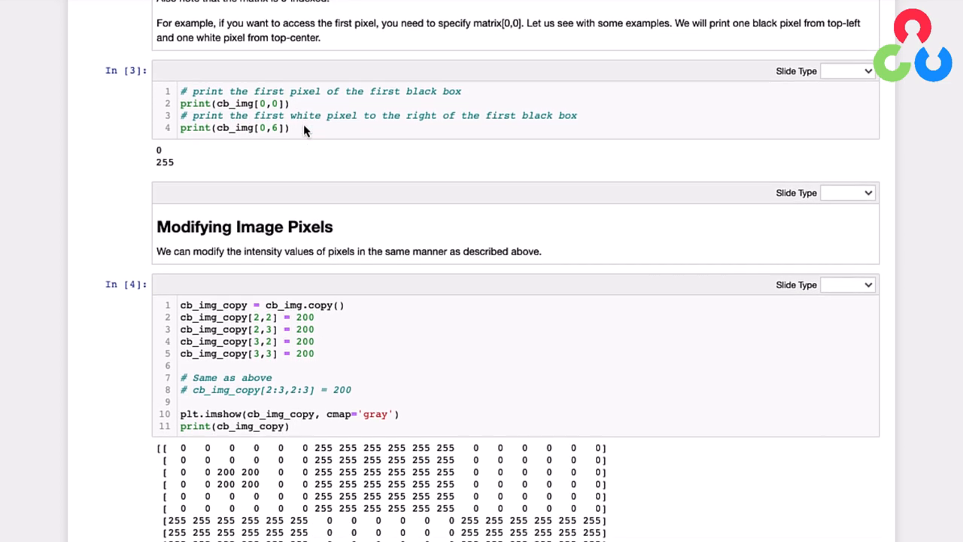
scroll("down", 3)
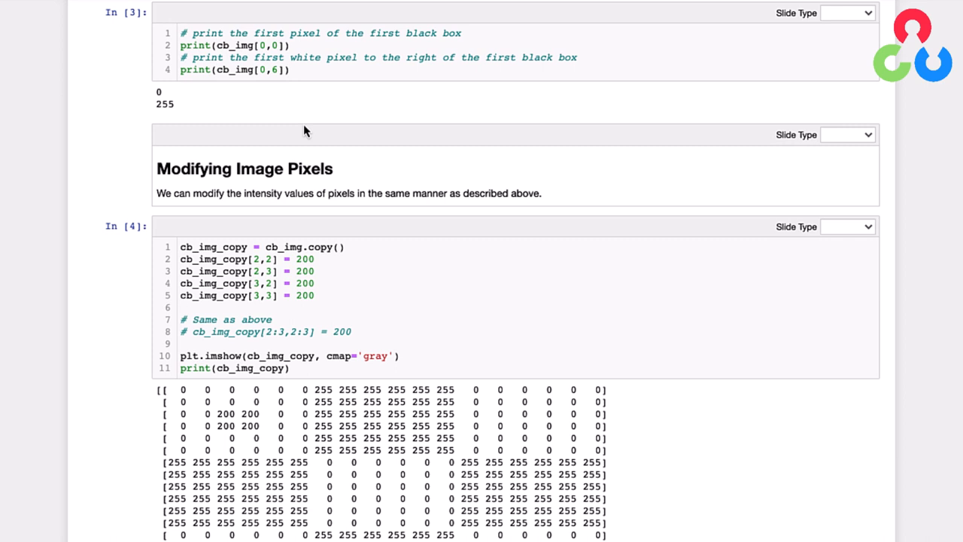
mouse_move(102, 198)
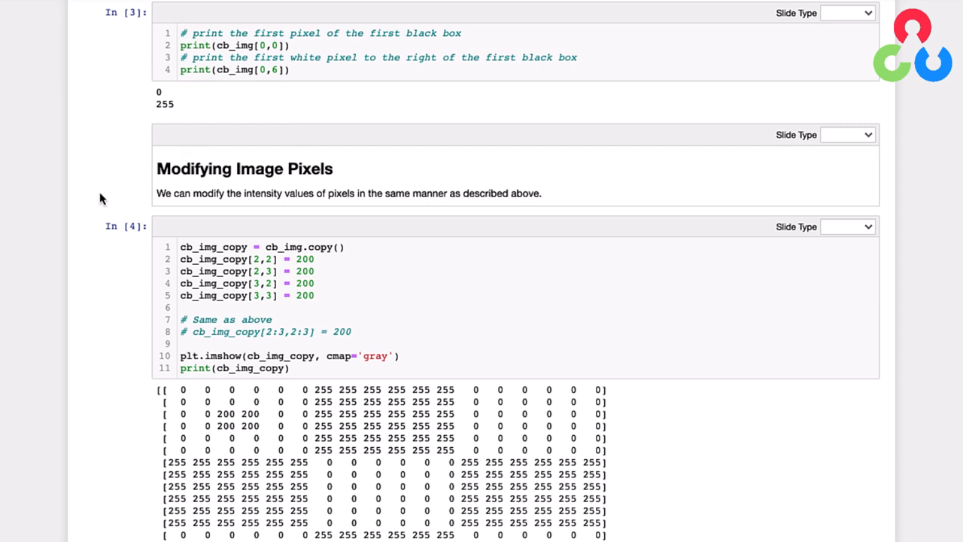
mouse_move(163, 299)
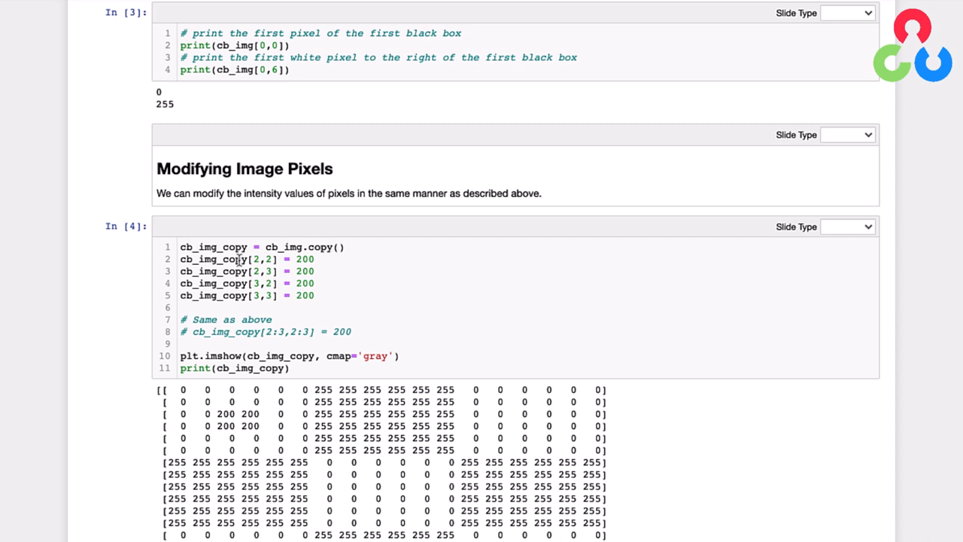
mouse_move(358, 251)
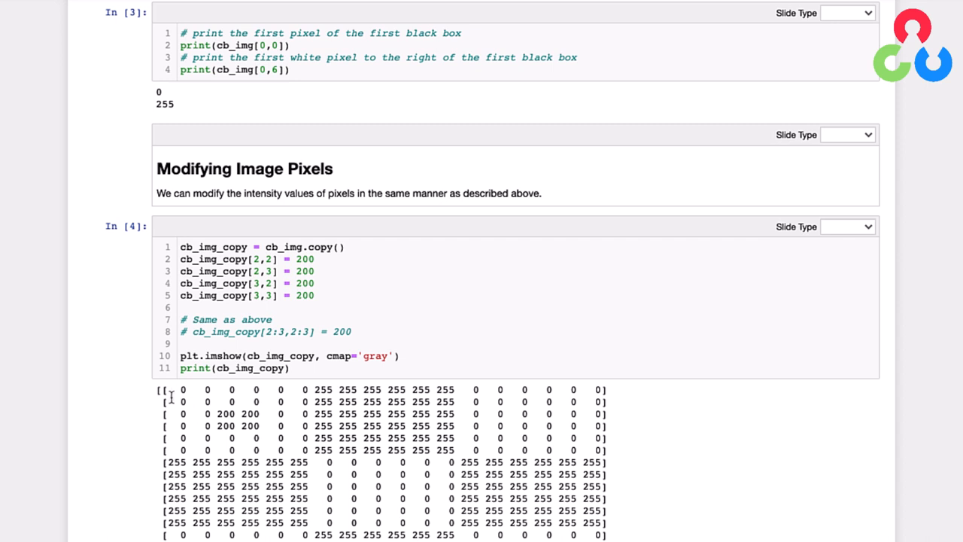
mouse_move(214, 425)
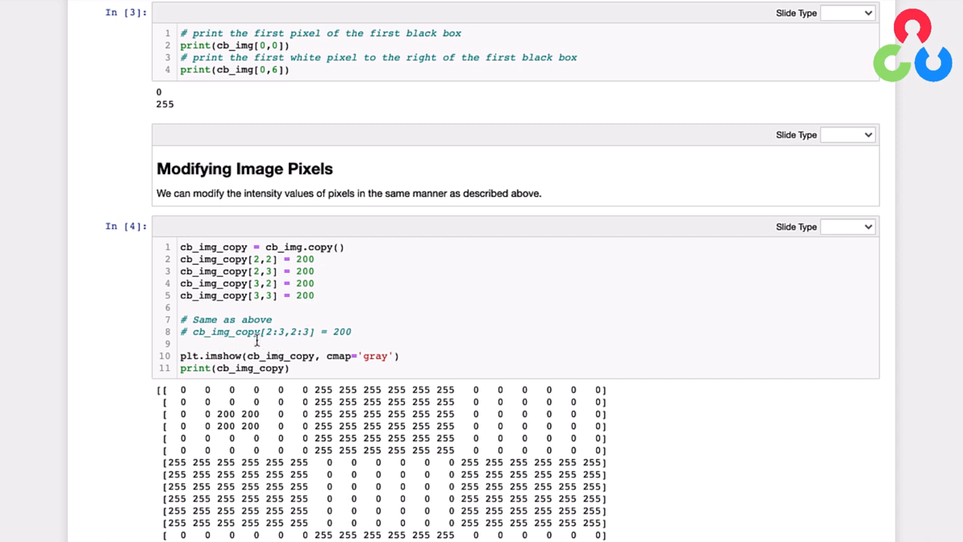
mouse_move(259, 343)
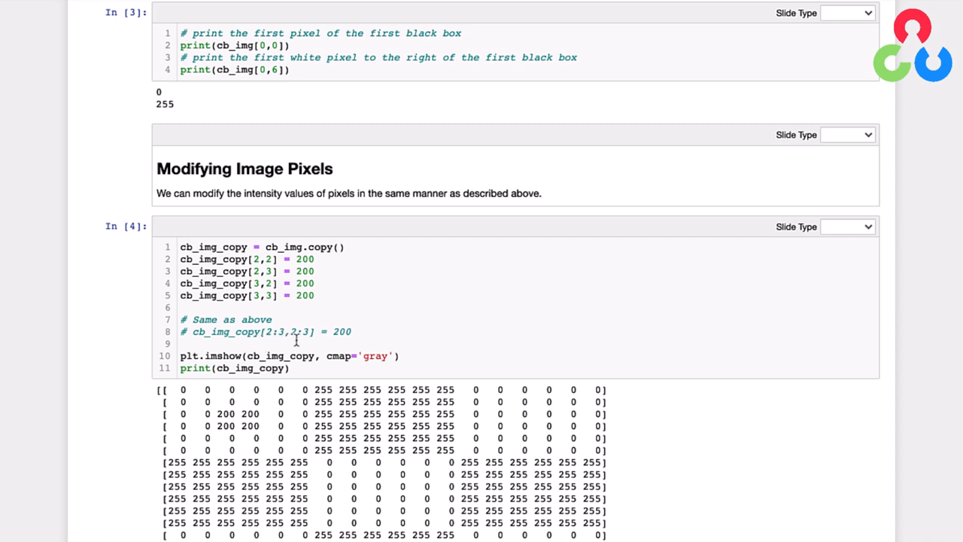
mouse_move(250, 307)
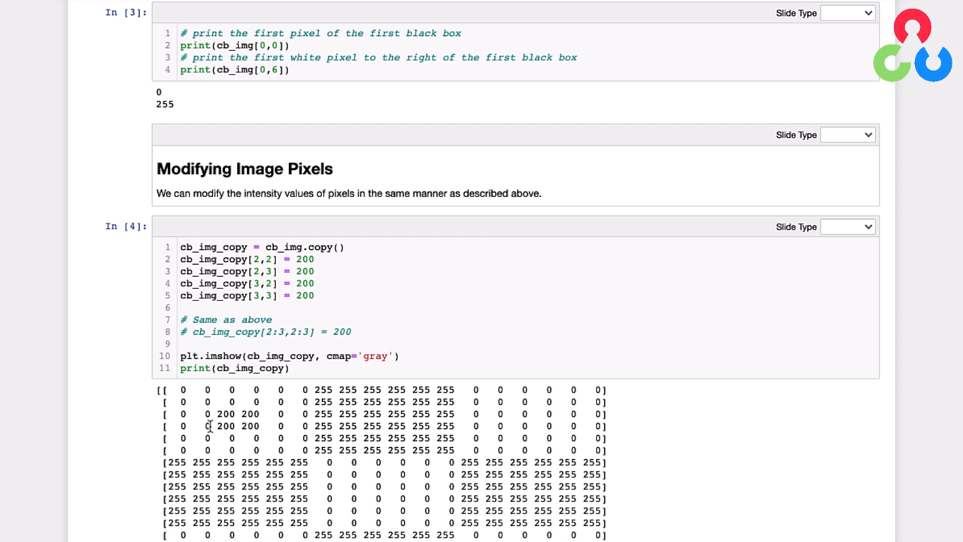
mouse_move(228, 427)
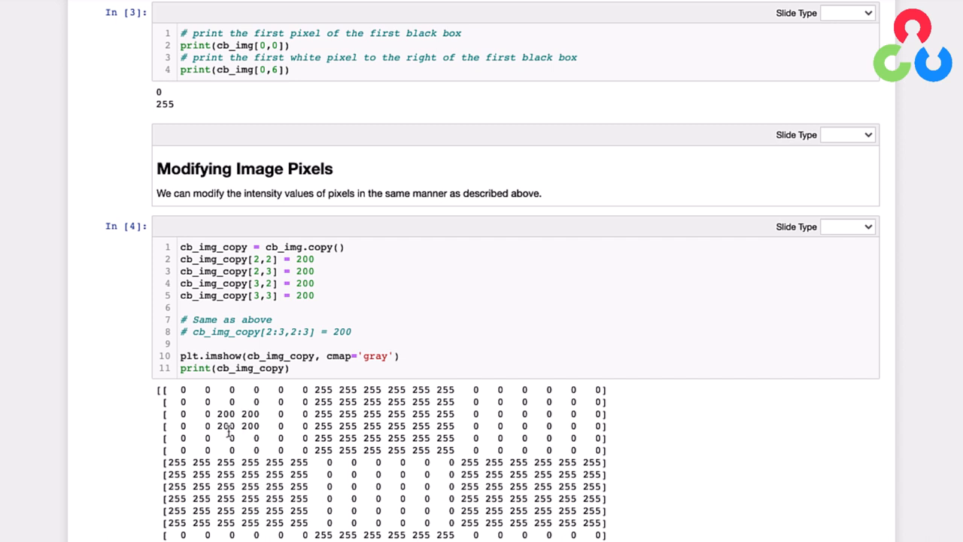
scroll("down", 3)
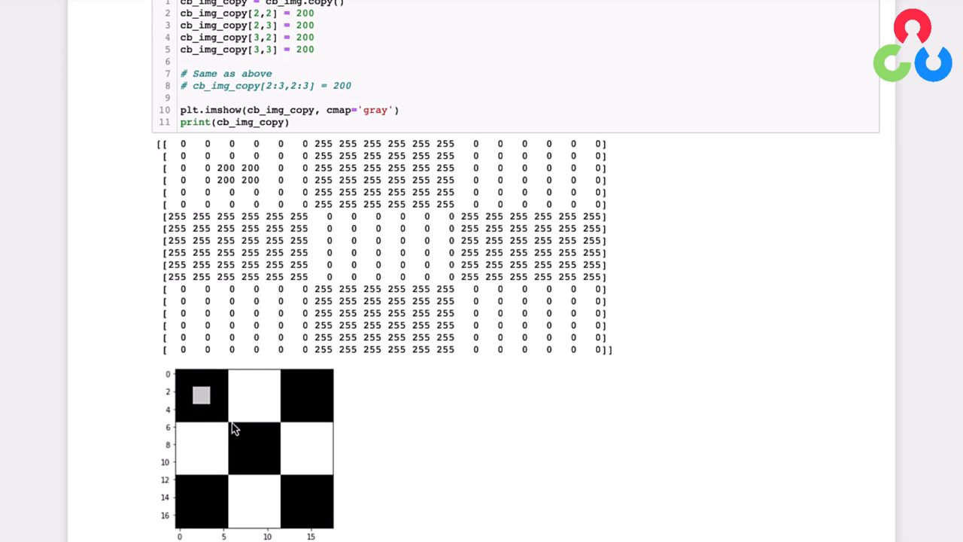
mouse_move(202, 391)
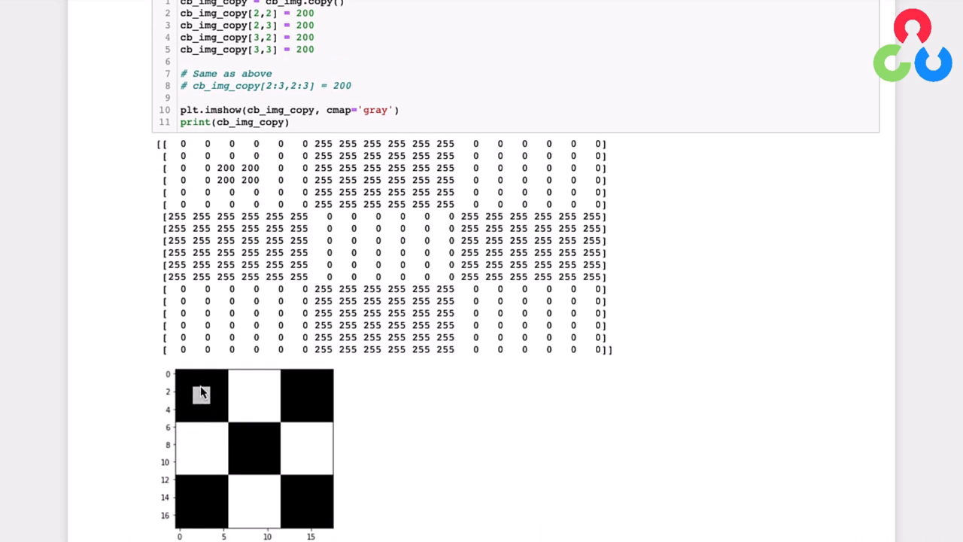
mouse_move(199, 406)
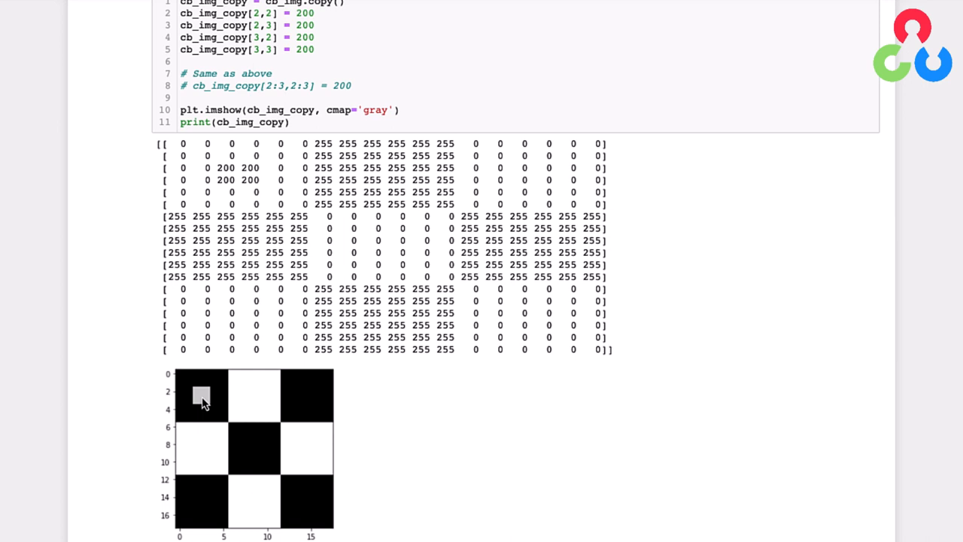
scroll("down", 3)
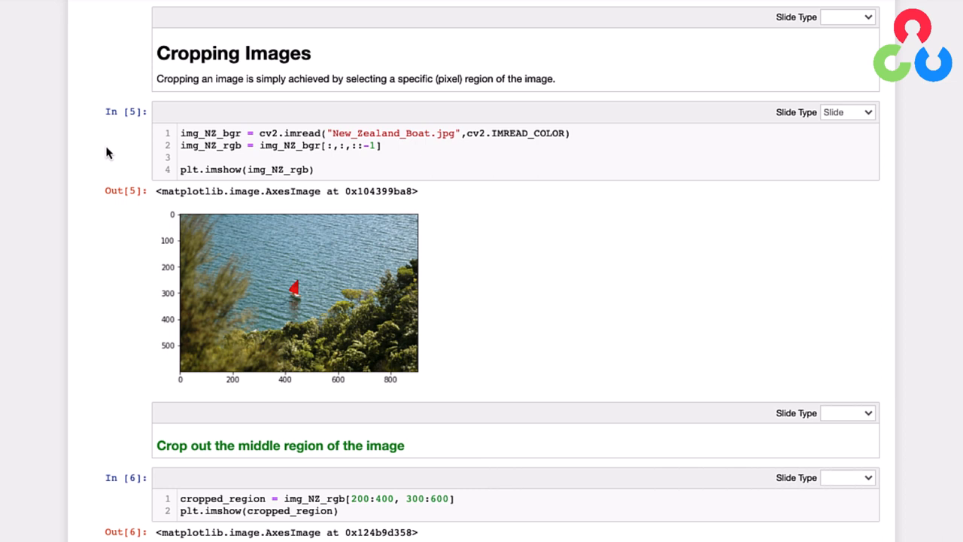
mouse_move(117, 149)
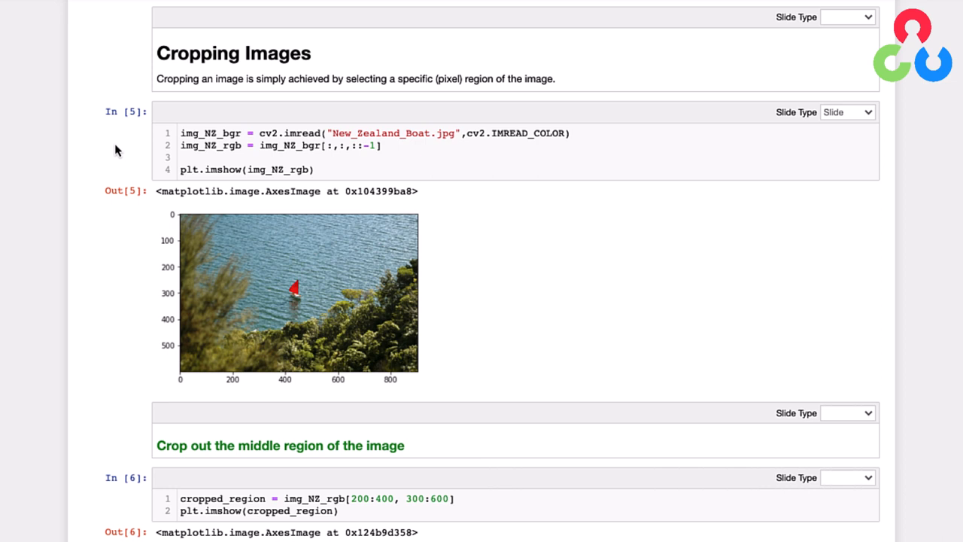
mouse_move(497, 141)
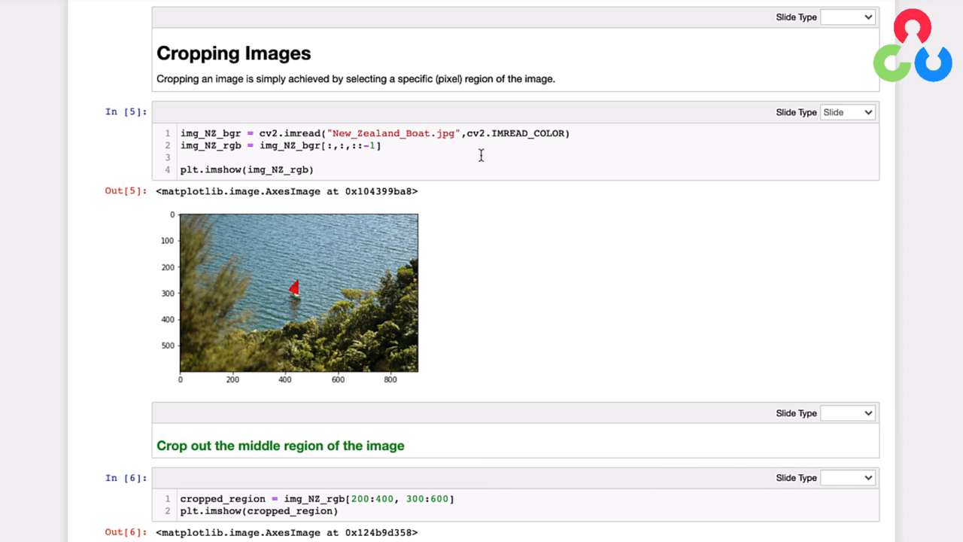
mouse_move(533, 155)
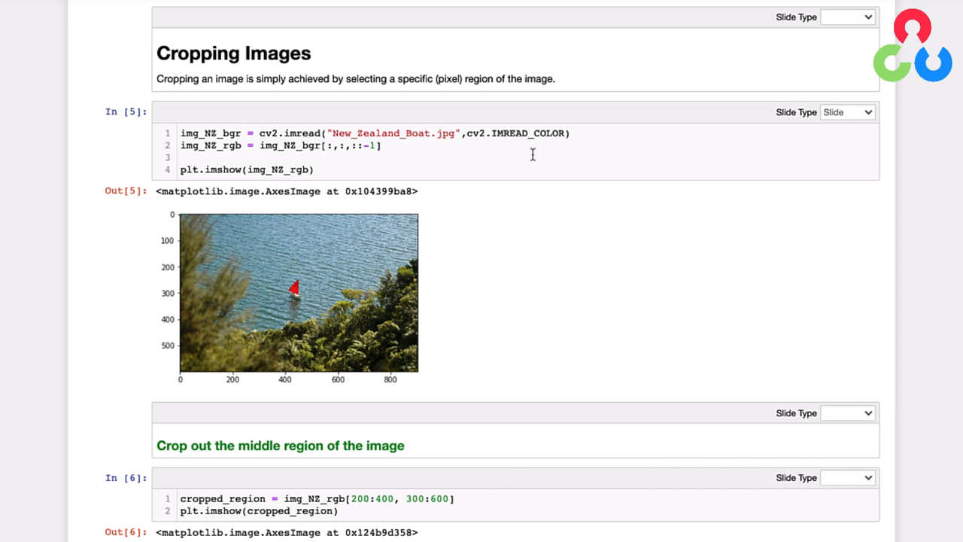
mouse_move(214, 144)
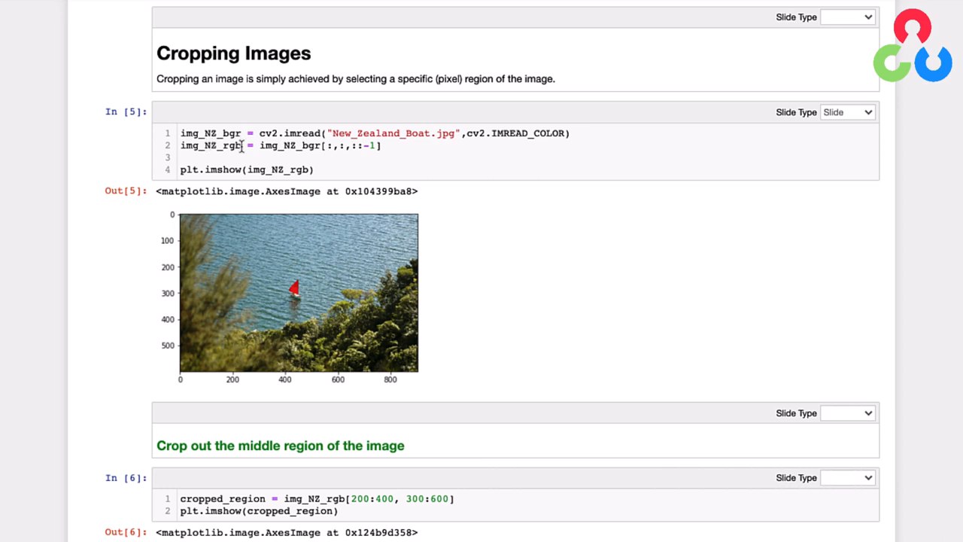
mouse_move(382, 149)
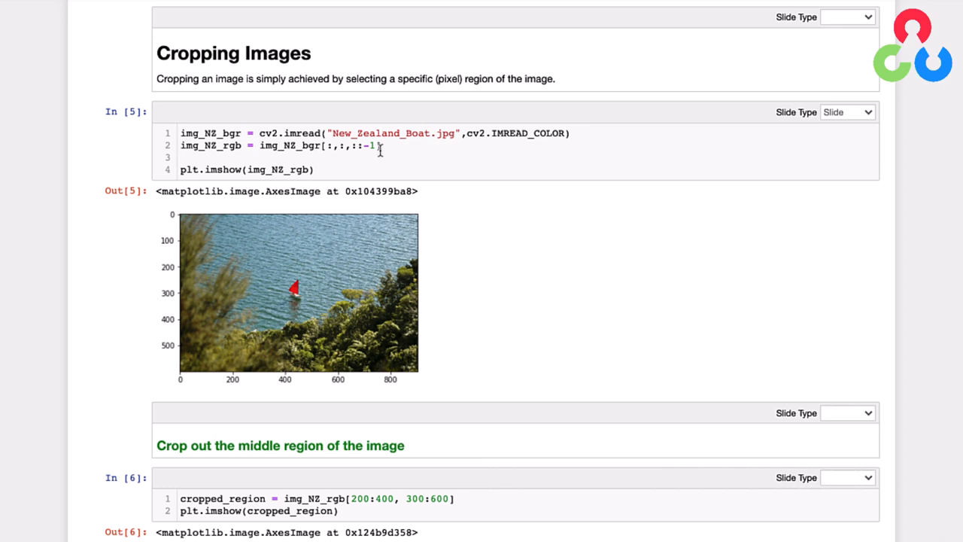
mouse_move(301, 168)
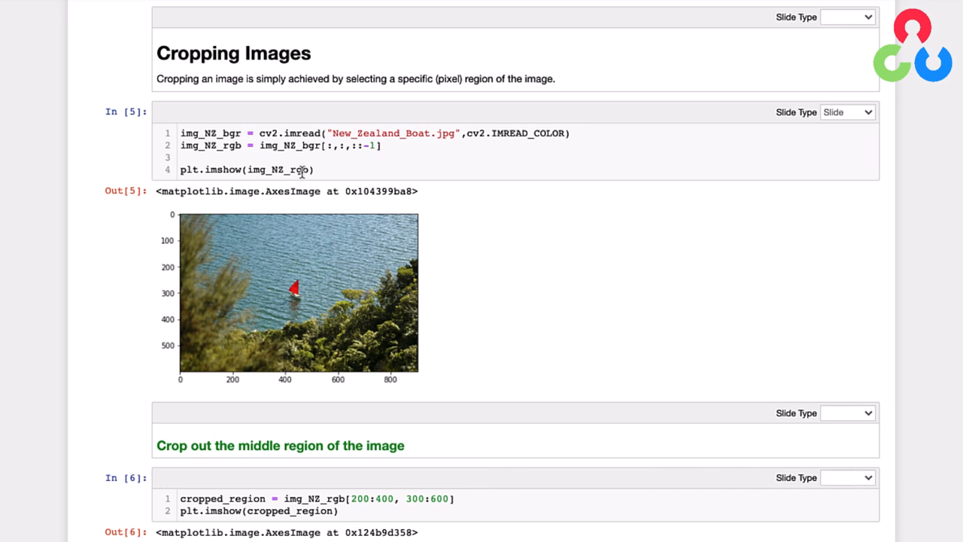
mouse_move(340, 272)
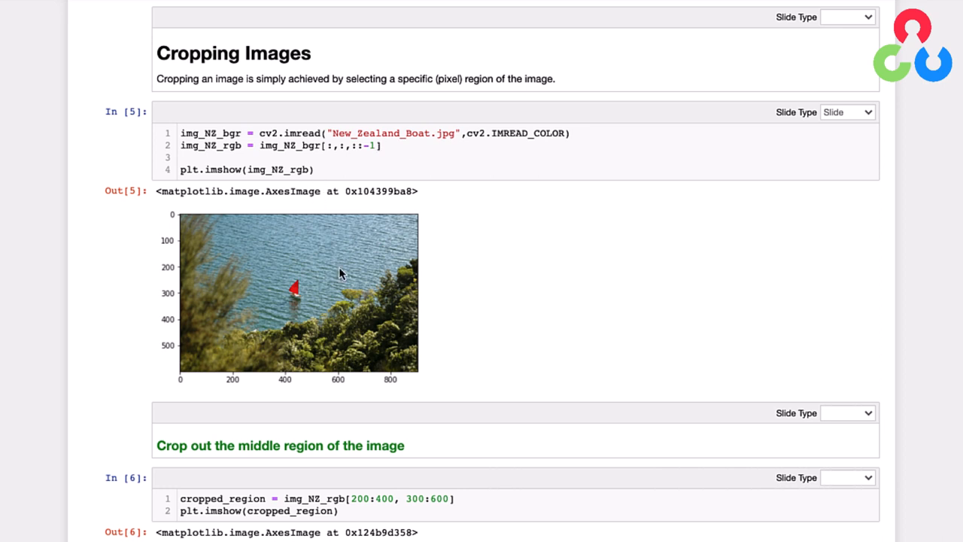
mouse_move(277, 268)
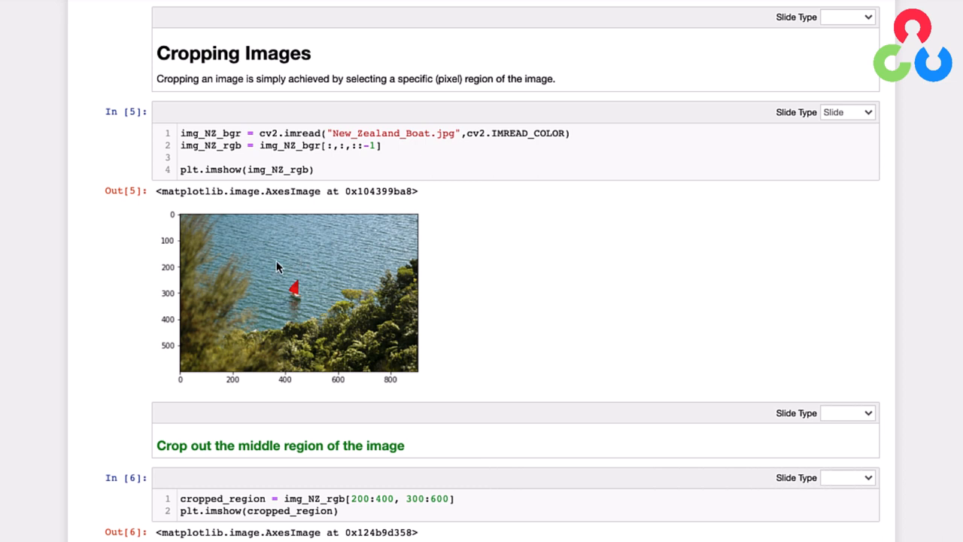
mouse_move(301, 286)
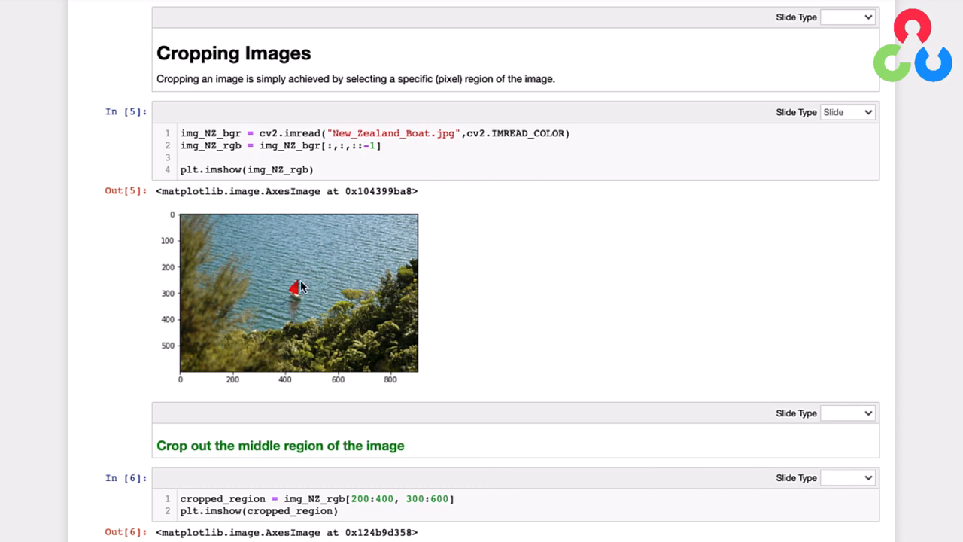
mouse_move(264, 277)
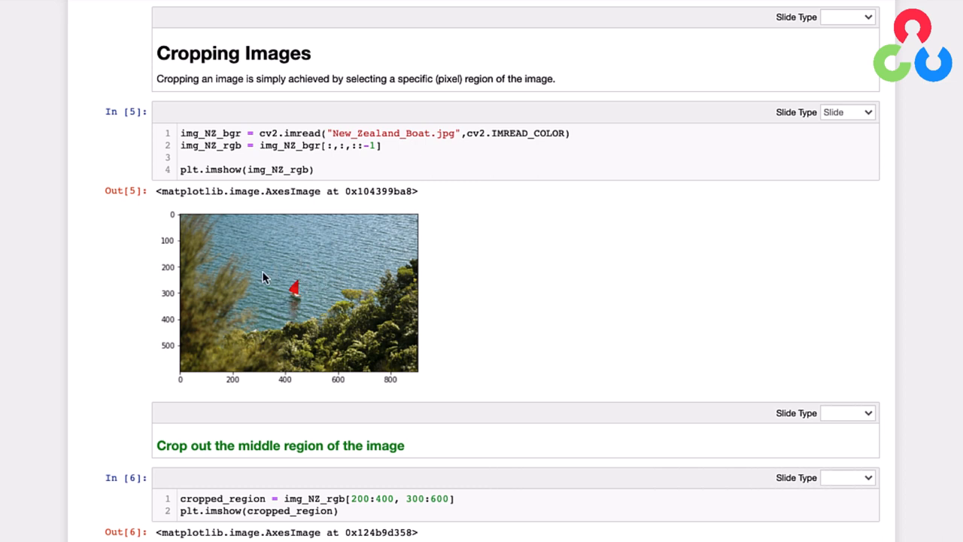
mouse_move(190, 268)
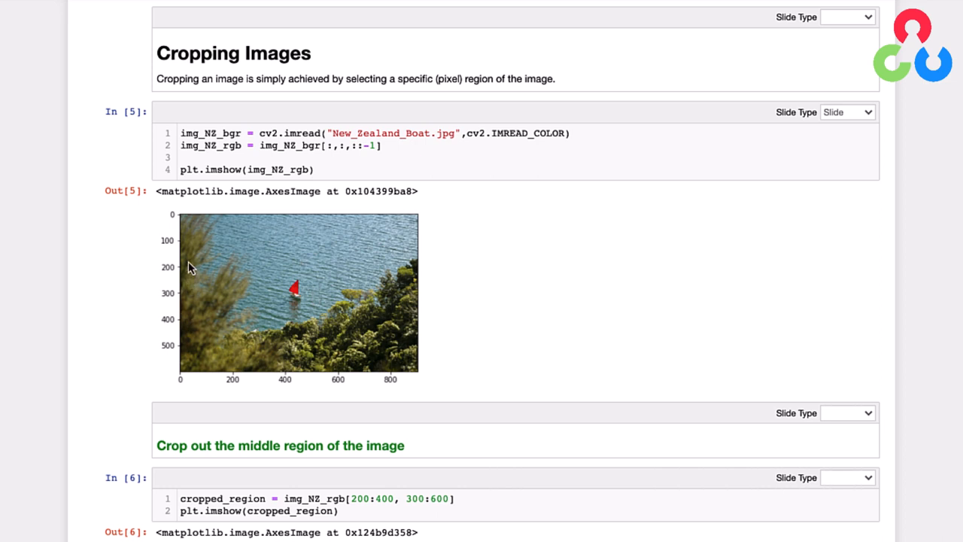
mouse_move(186, 324)
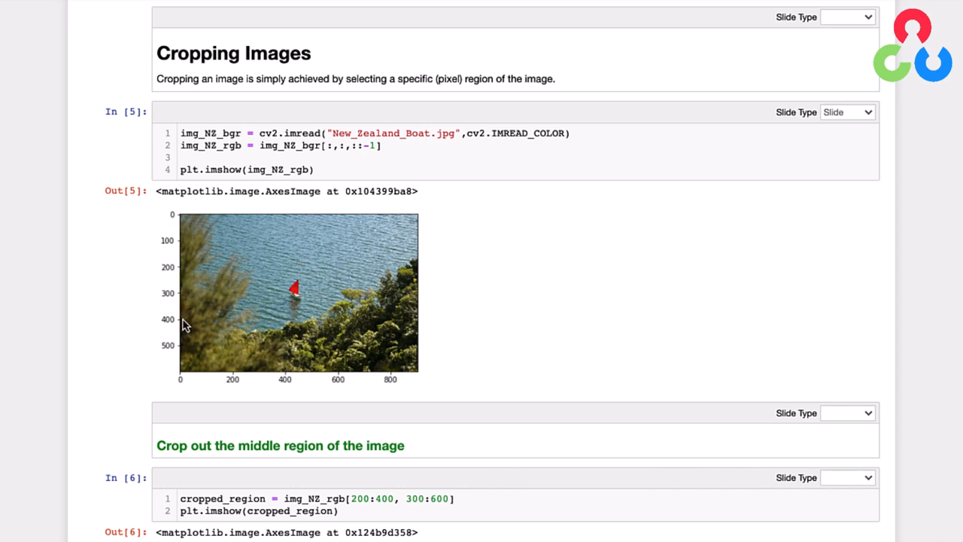
mouse_move(328, 388)
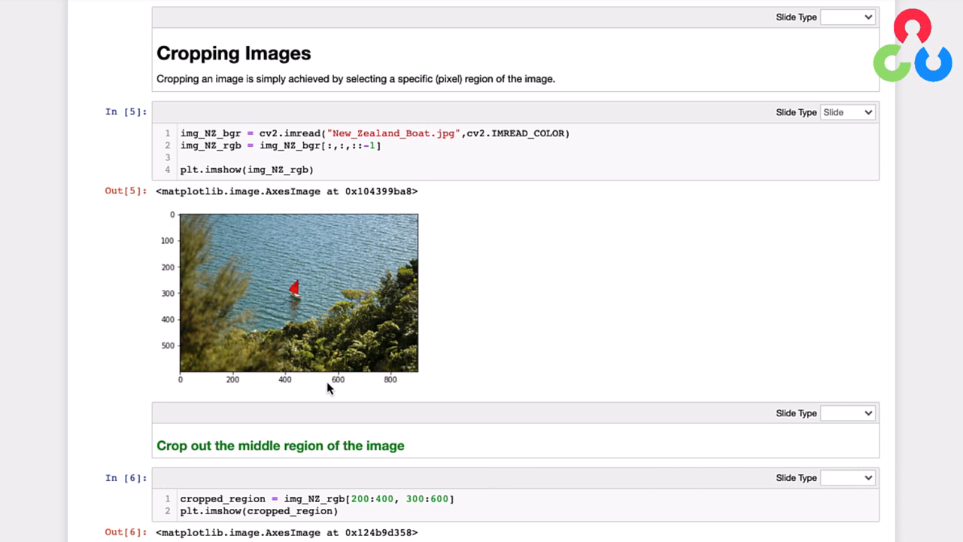
mouse_move(264, 420)
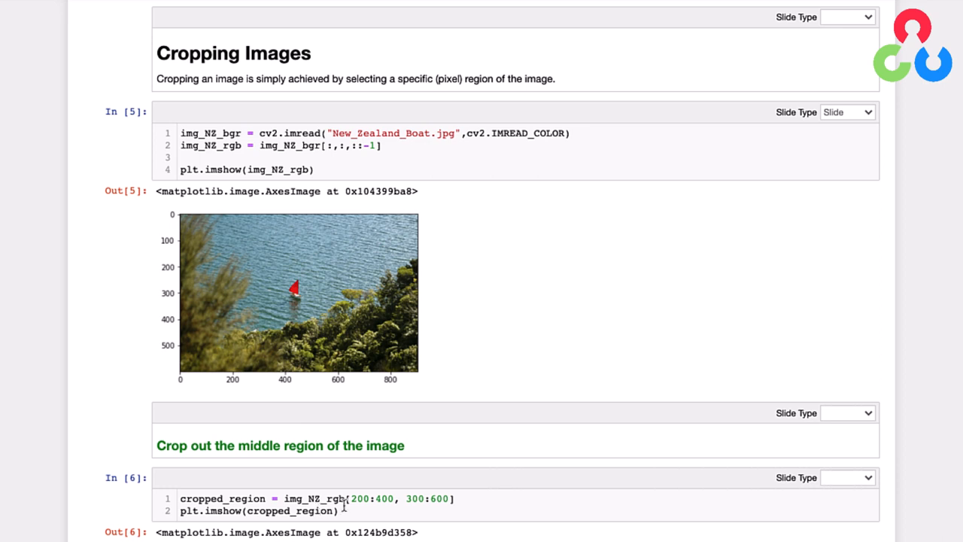
mouse_move(399, 505)
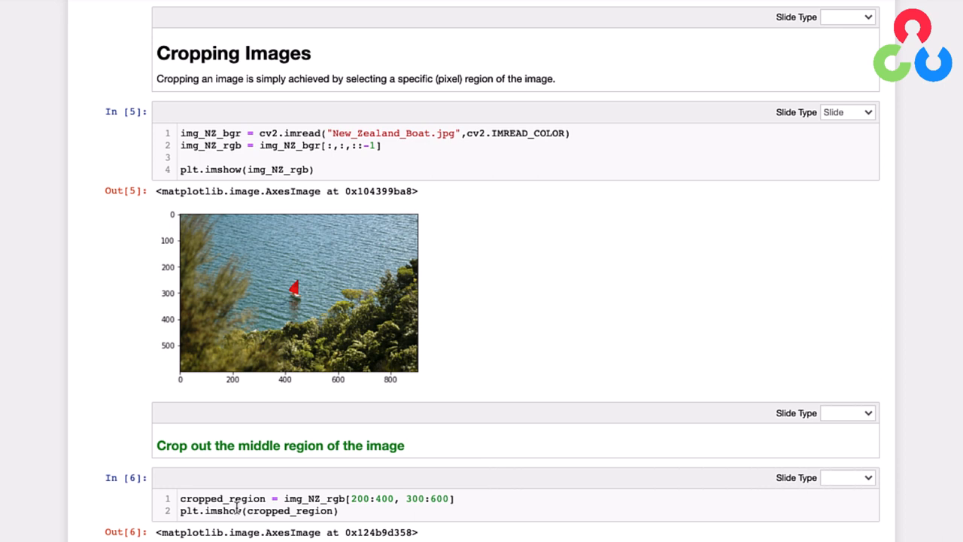
mouse_move(273, 520)
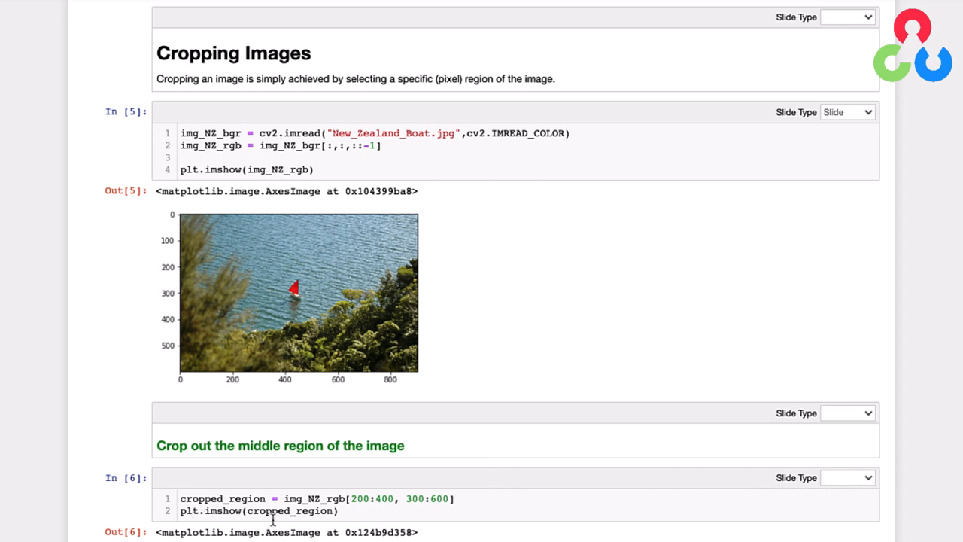
scroll("down", 3)
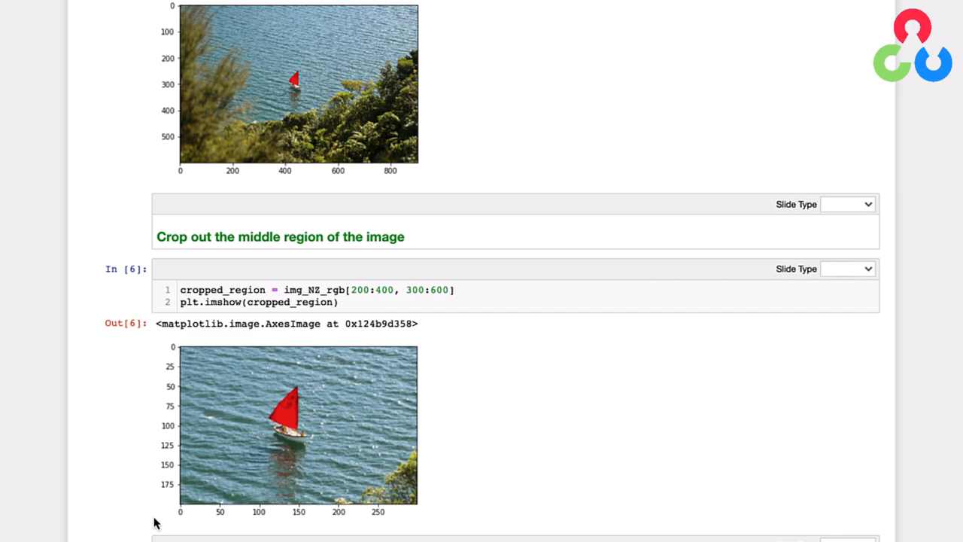
scroll("down", 3)
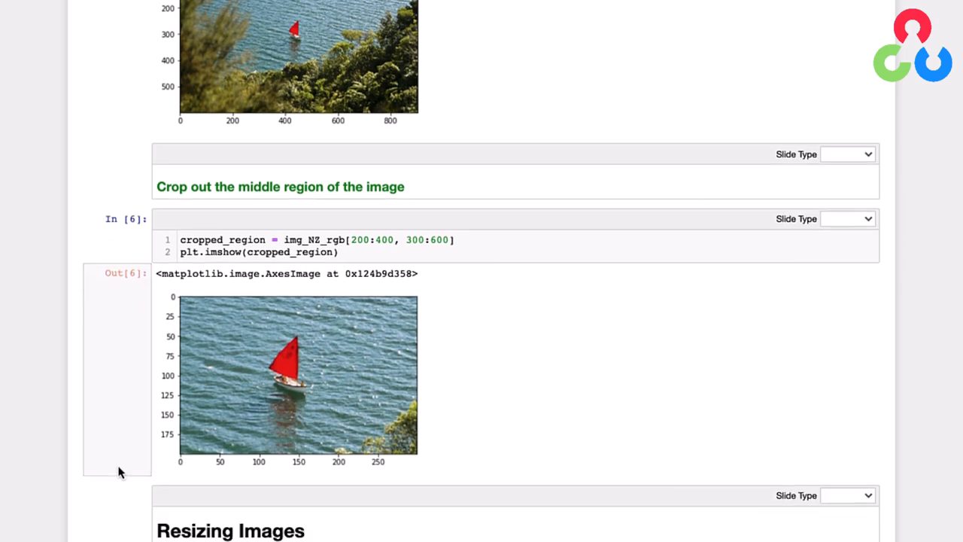
scroll("down", 3)
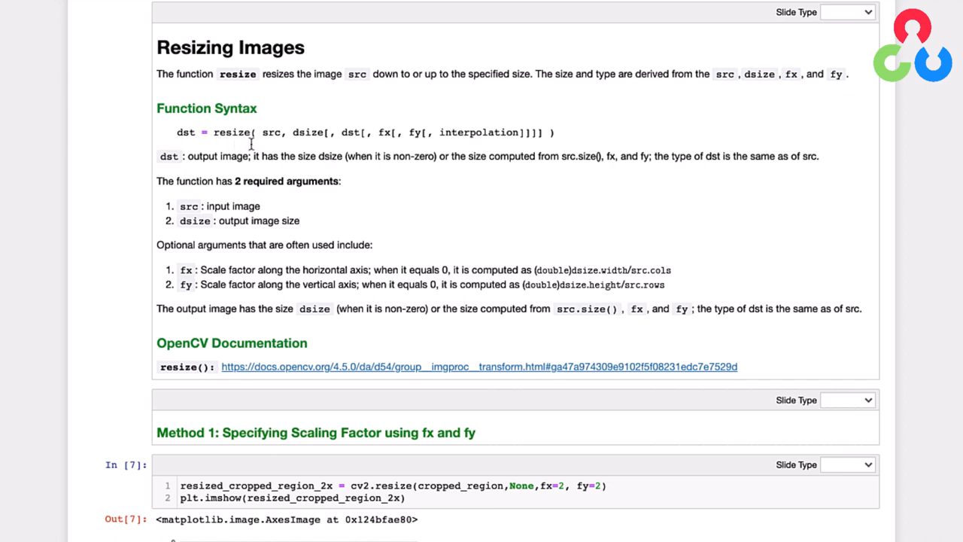
mouse_move(265, 142)
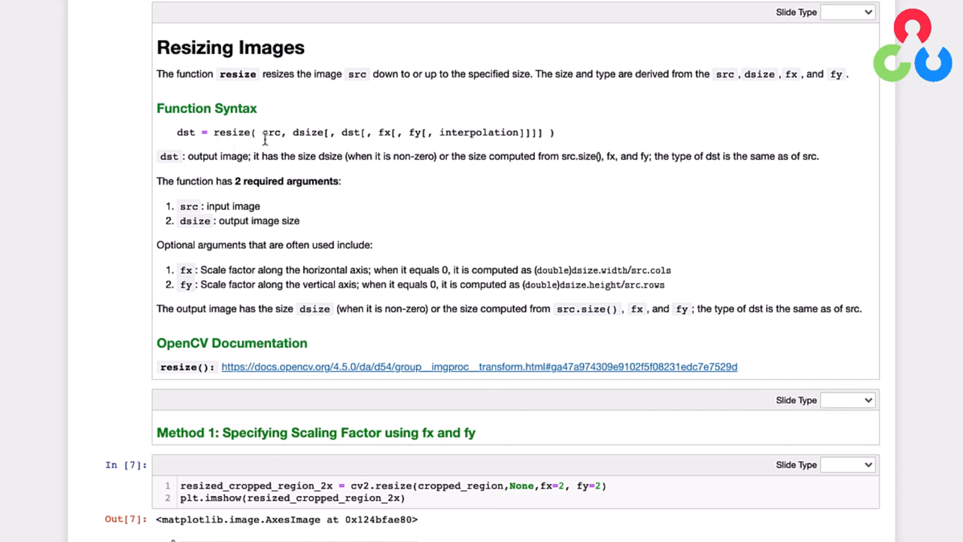
mouse_move(295, 141)
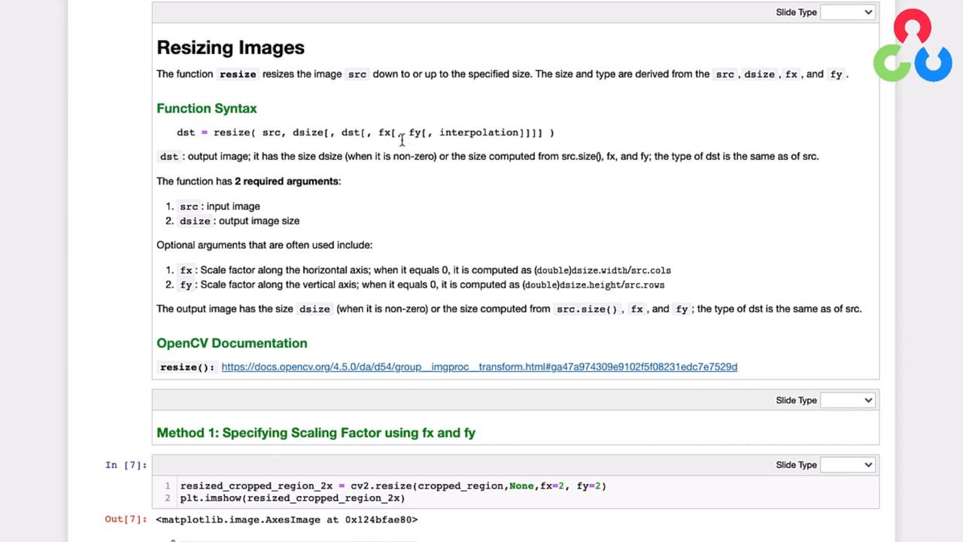
mouse_move(409, 141)
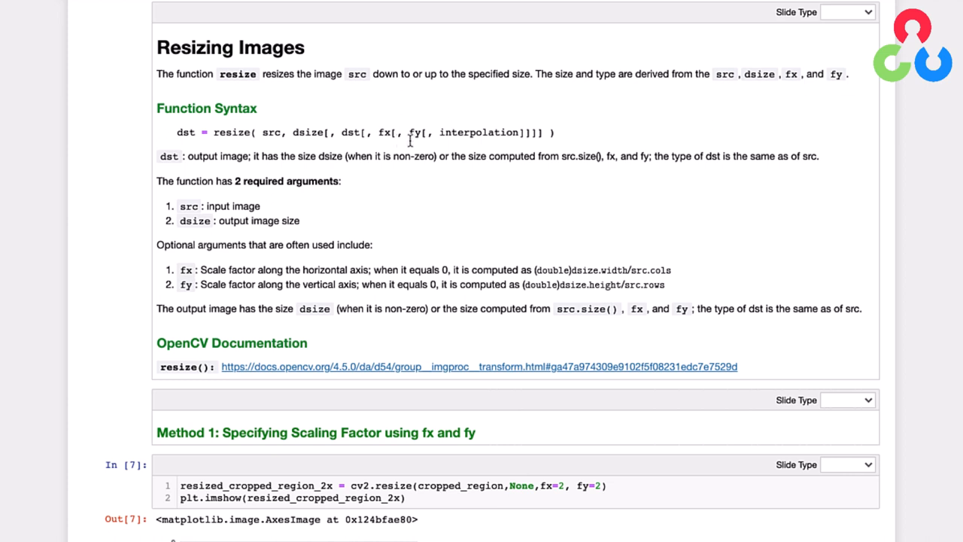
mouse_move(460, 141)
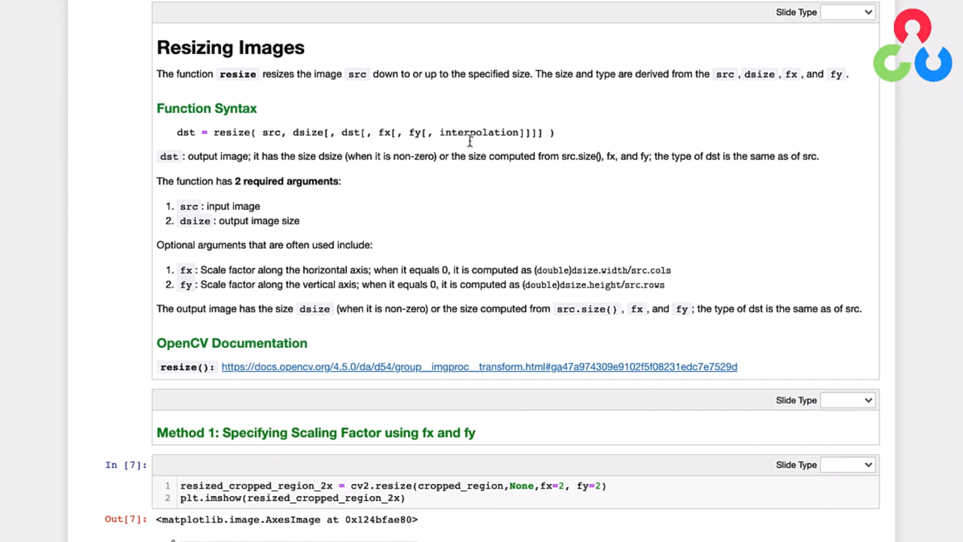
mouse_move(478, 140)
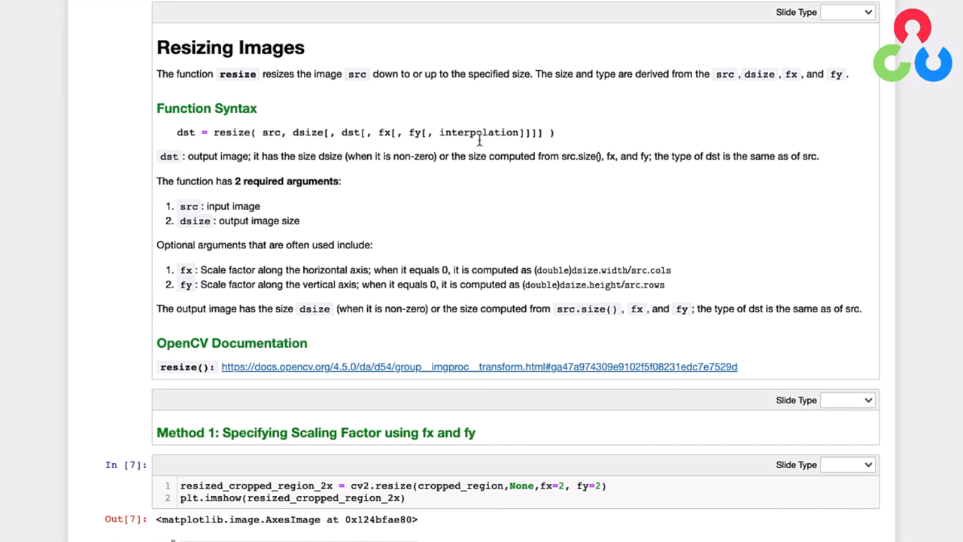
mouse_move(459, 209)
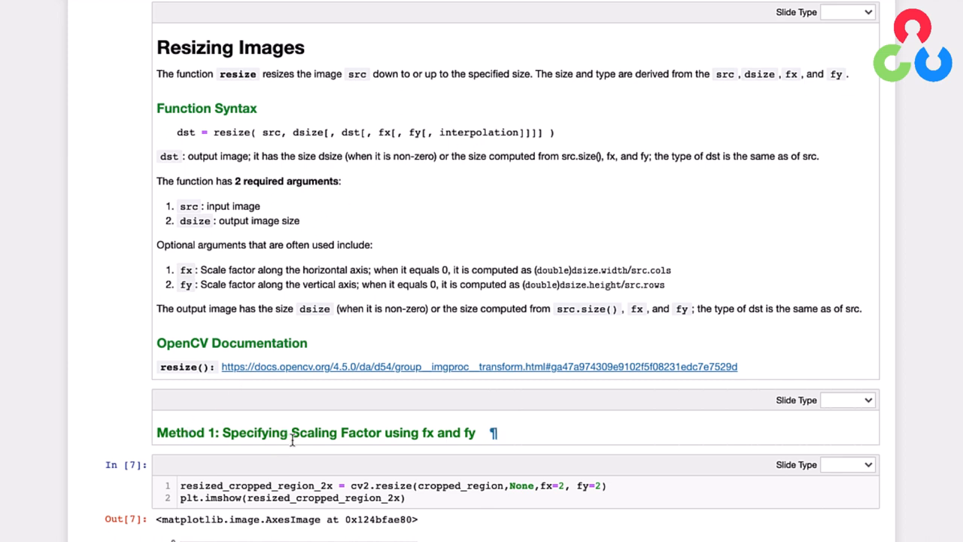
mouse_move(420, 442)
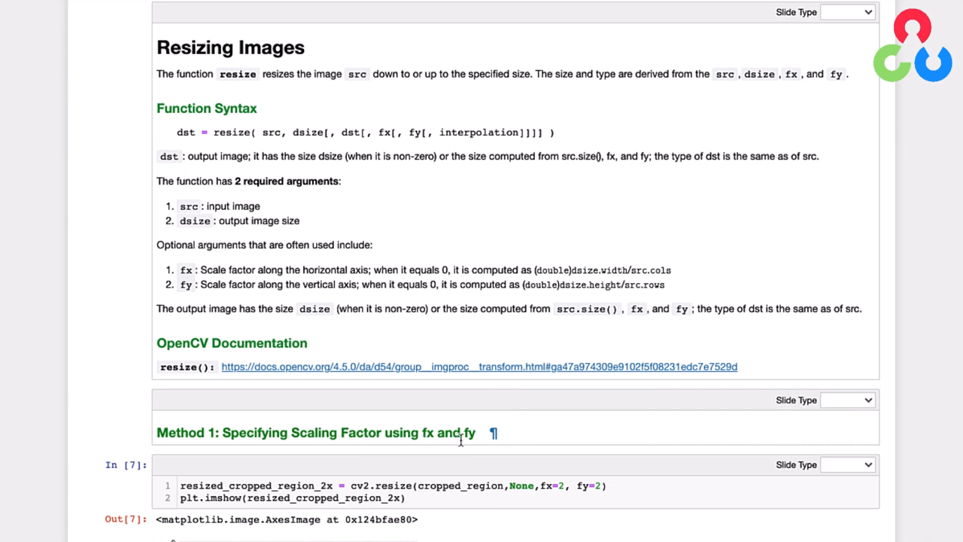
mouse_move(313, 485)
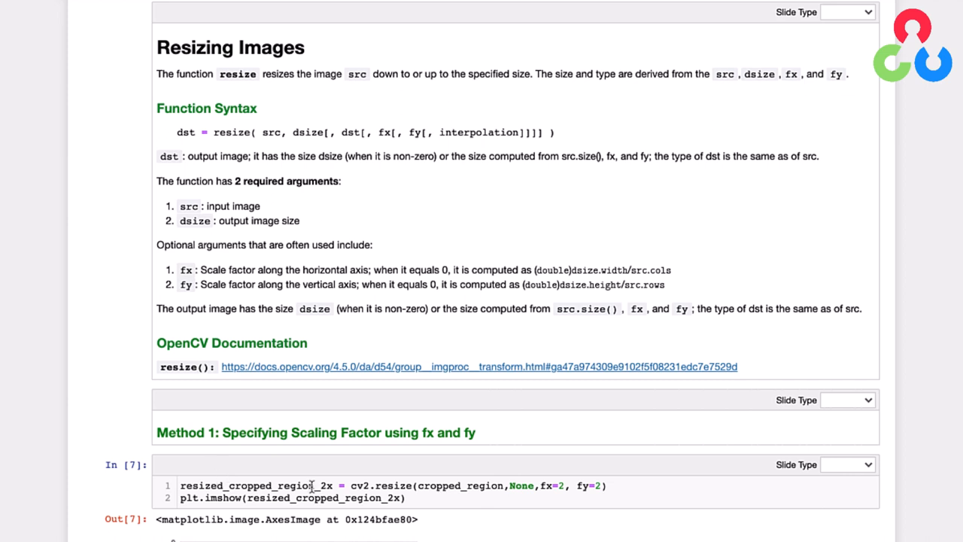
mouse_move(375, 497)
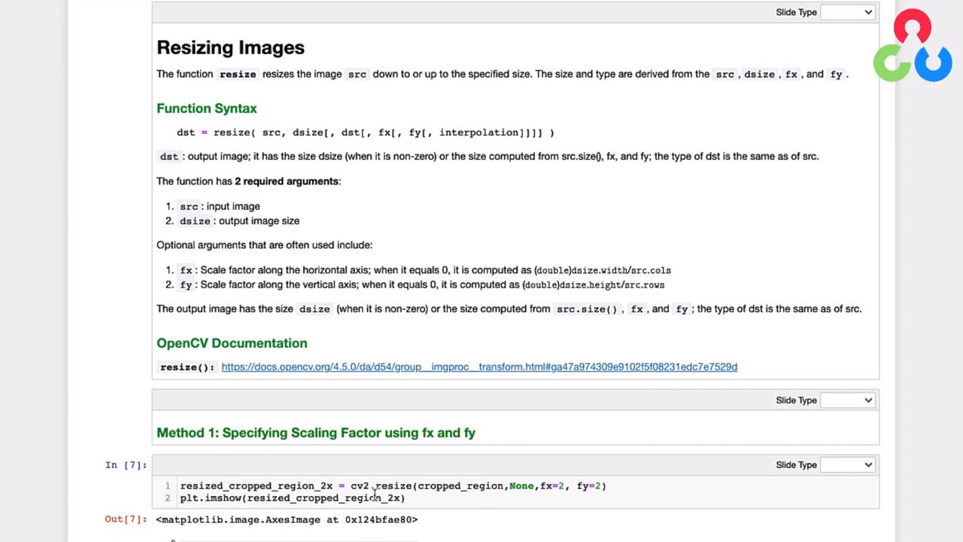
mouse_move(443, 495)
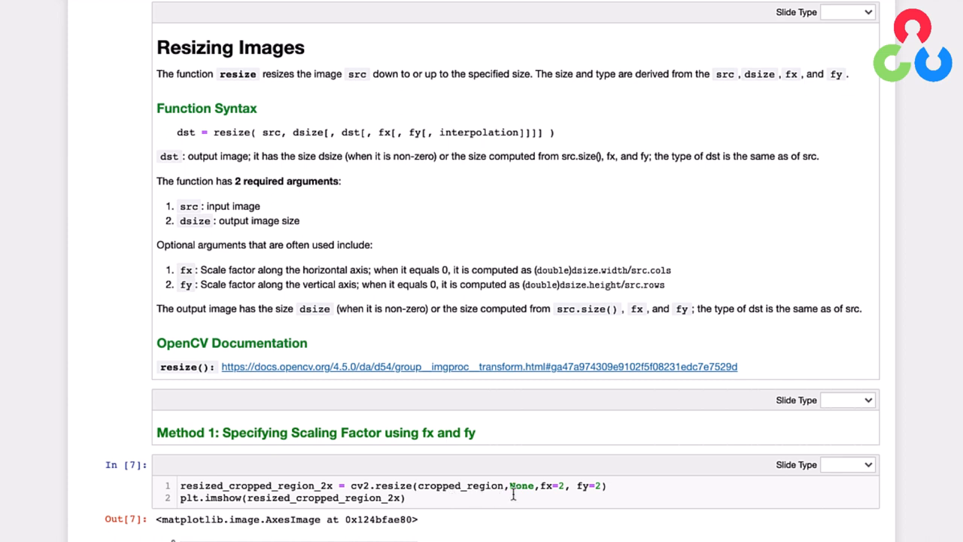
mouse_move(515, 495)
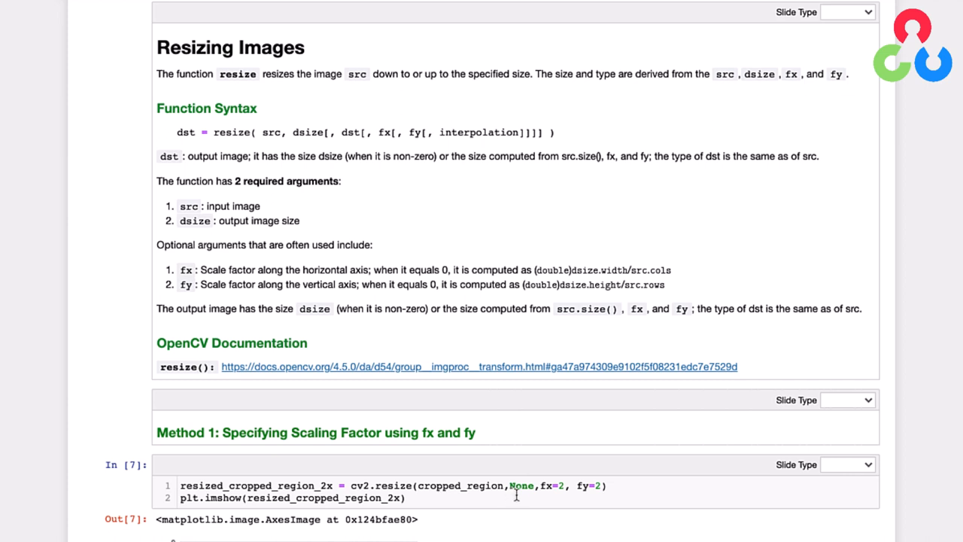
mouse_move(533, 495)
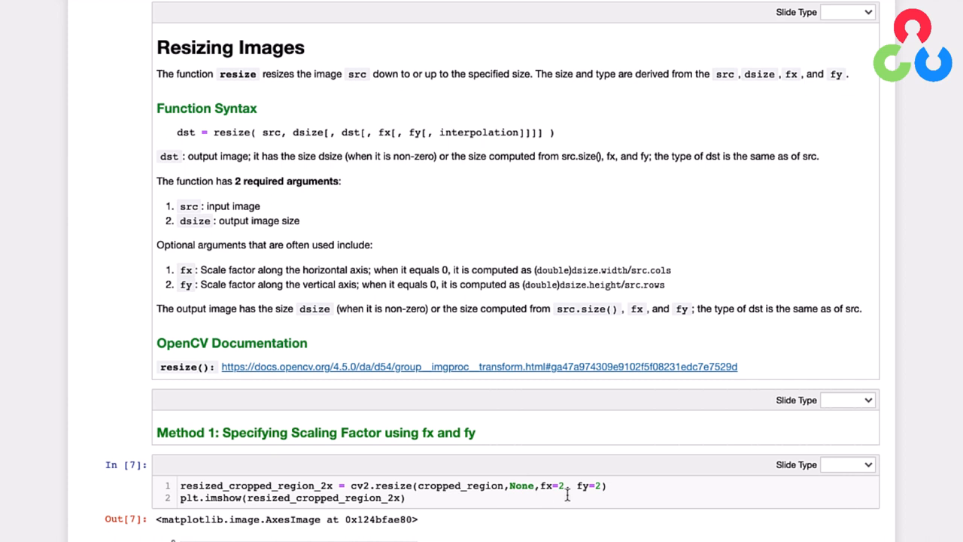
mouse_move(584, 496)
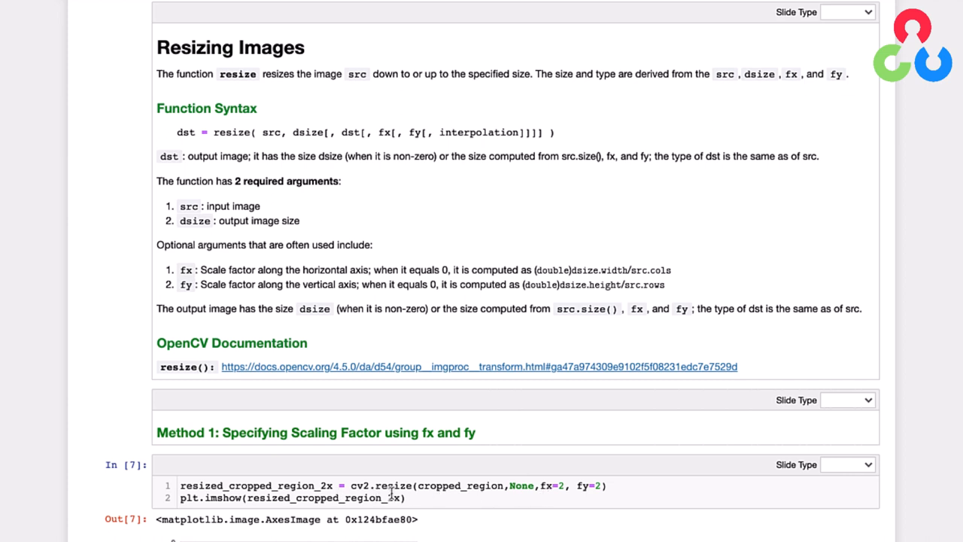
scroll("down", 3)
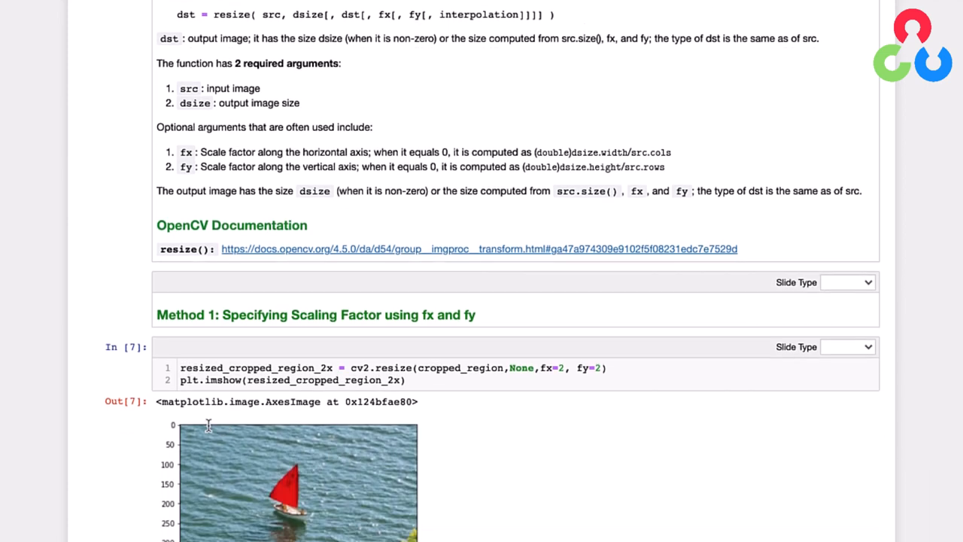
scroll("down", 3)
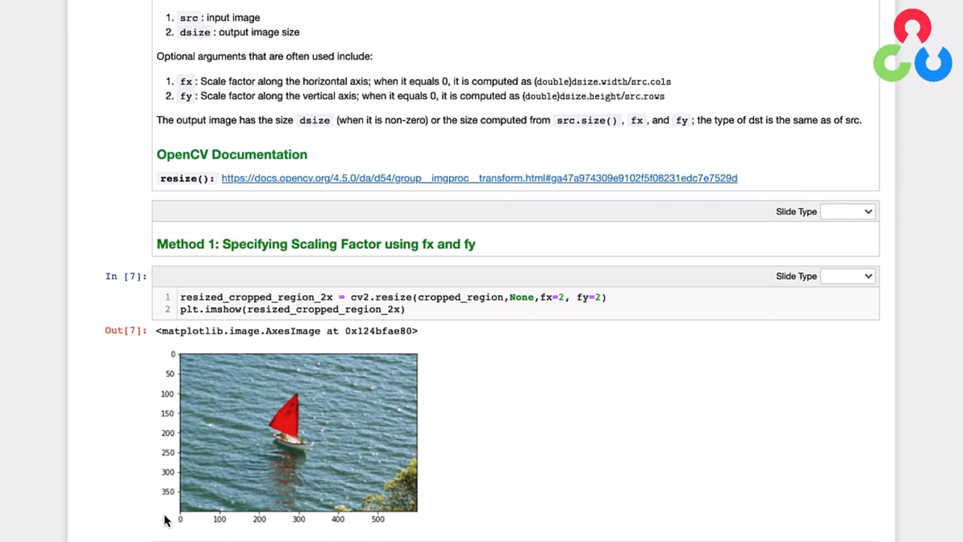
mouse_move(449, 523)
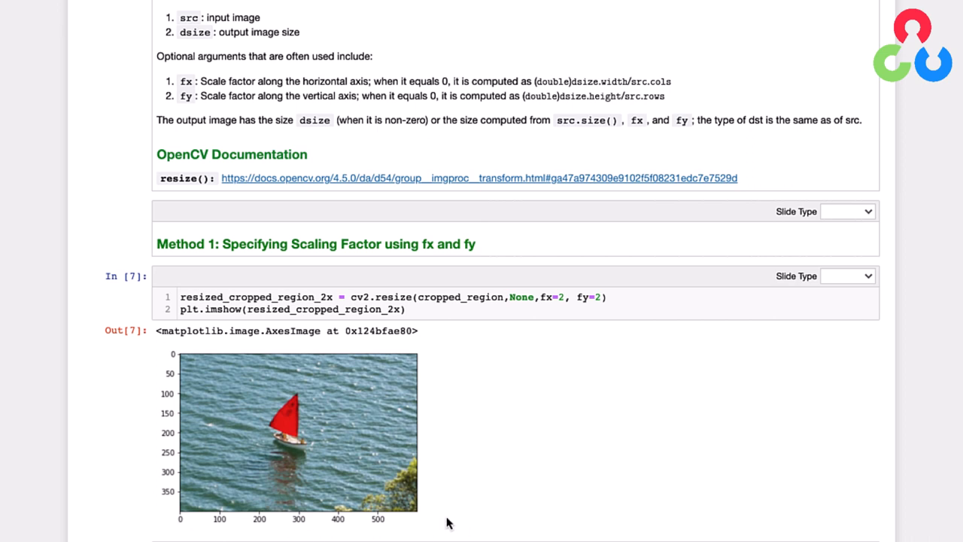
mouse_move(463, 440)
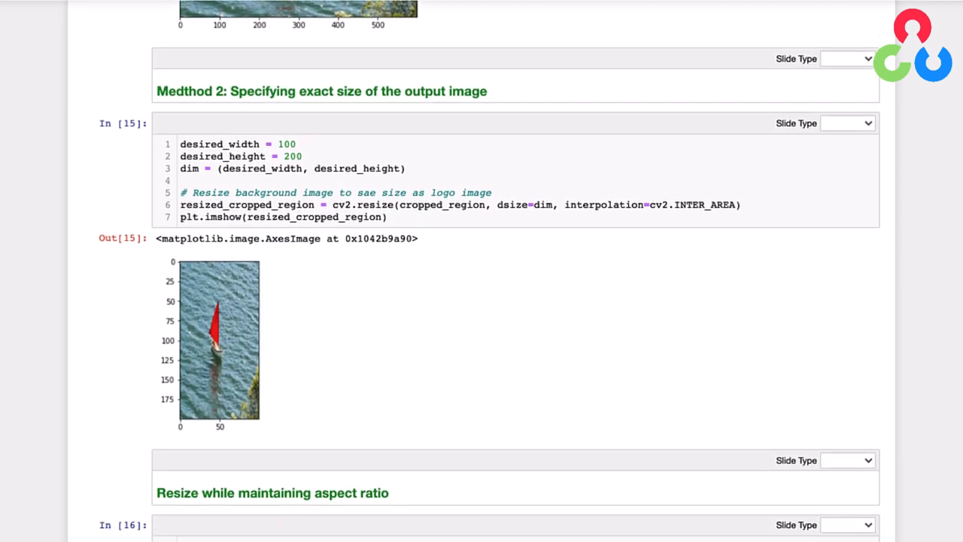
scroll("down", 3)
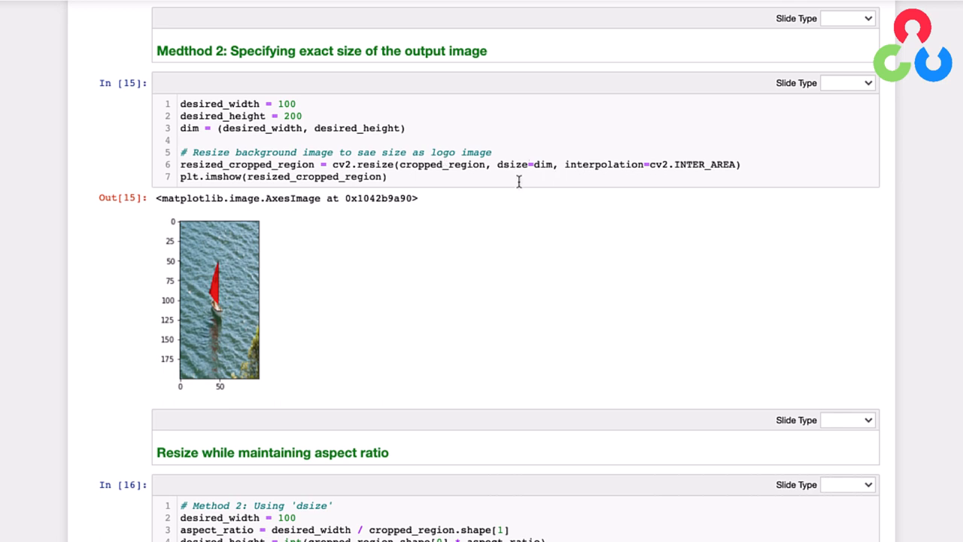
mouse_move(517, 184)
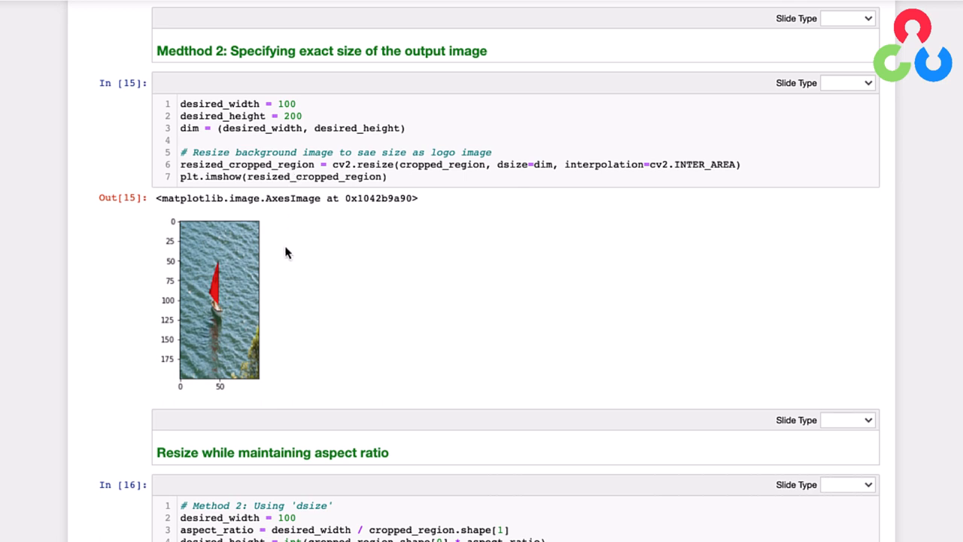
mouse_move(167, 386)
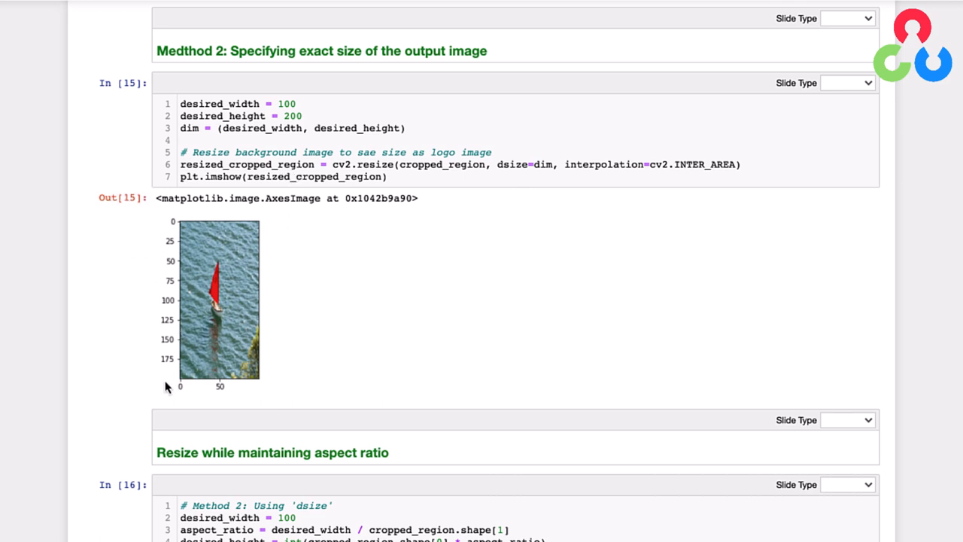
mouse_move(229, 375)
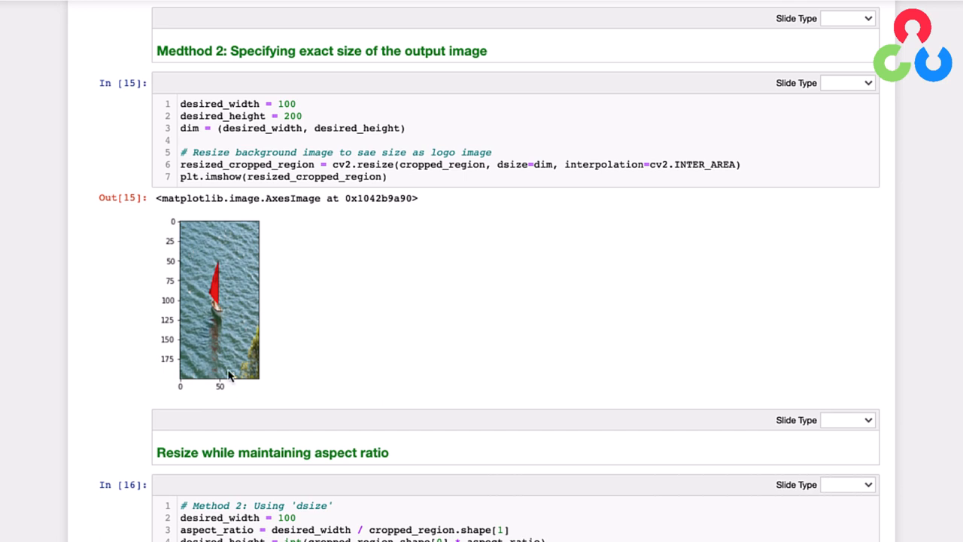
mouse_move(298, 323)
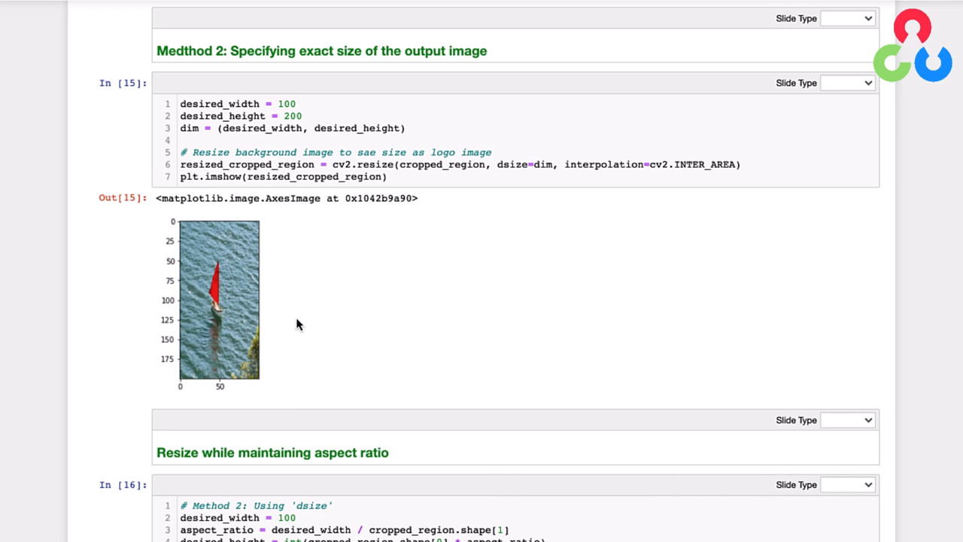
scroll("down", 3)
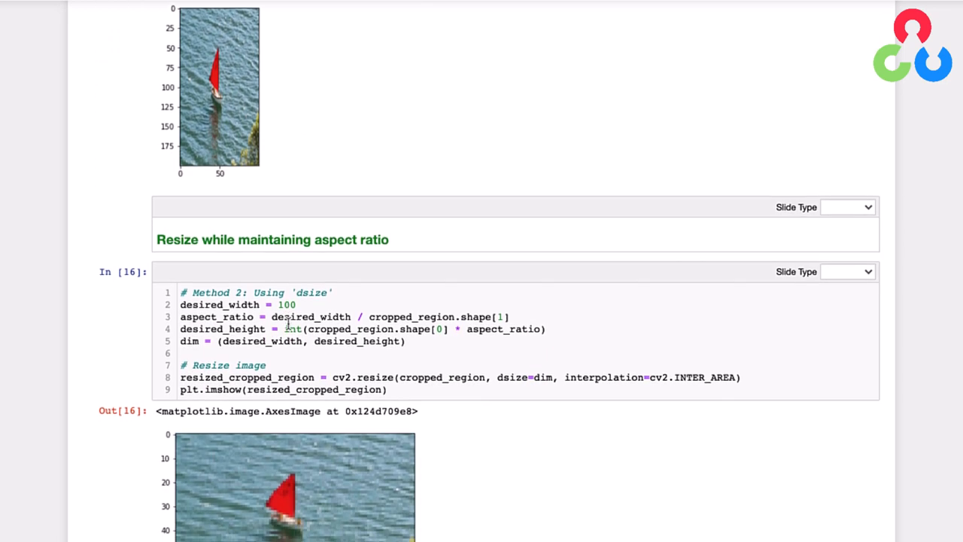
scroll("down", 3)
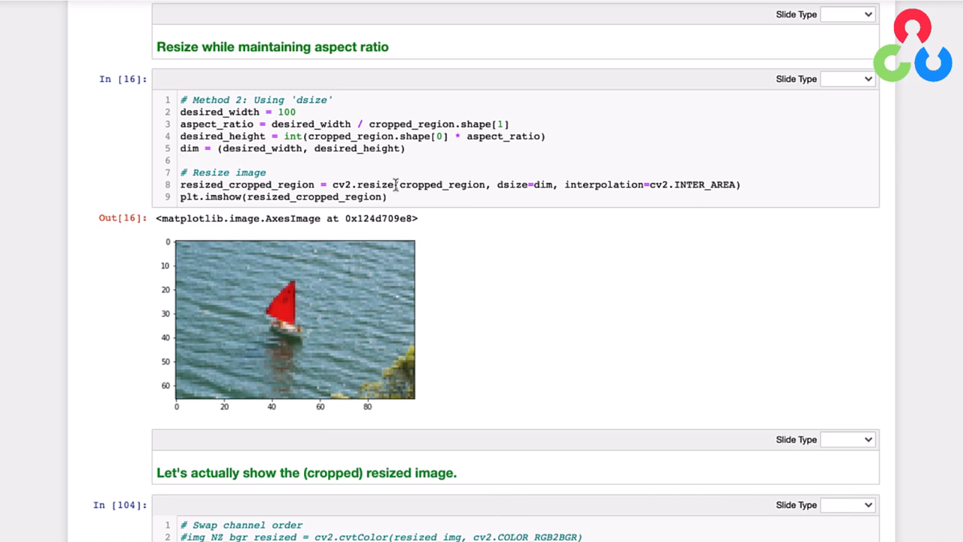
mouse_move(167, 405)
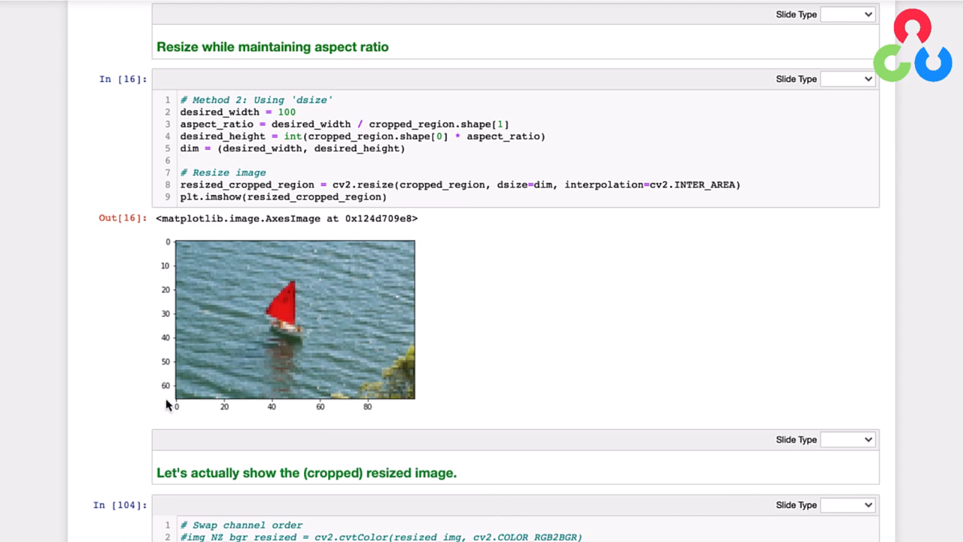
mouse_move(412, 412)
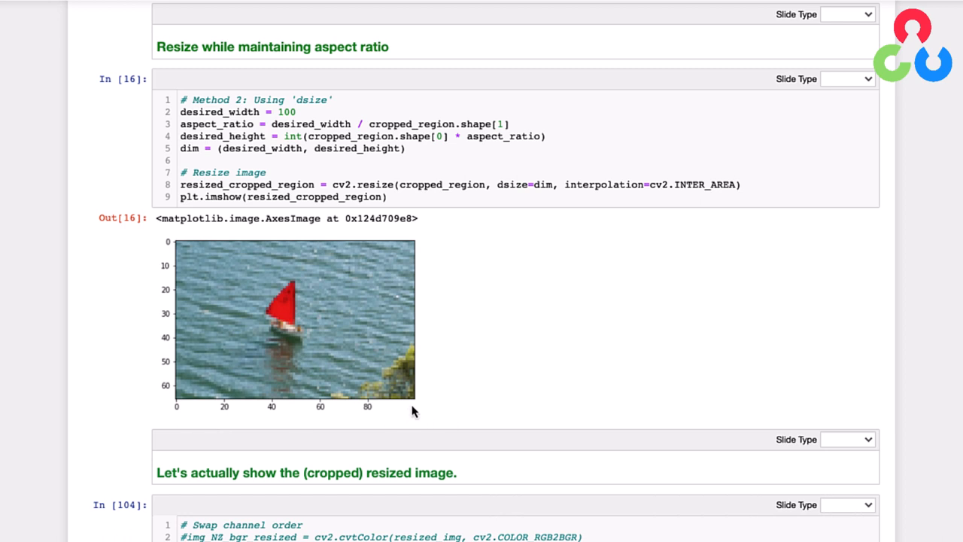
mouse_move(200, 420)
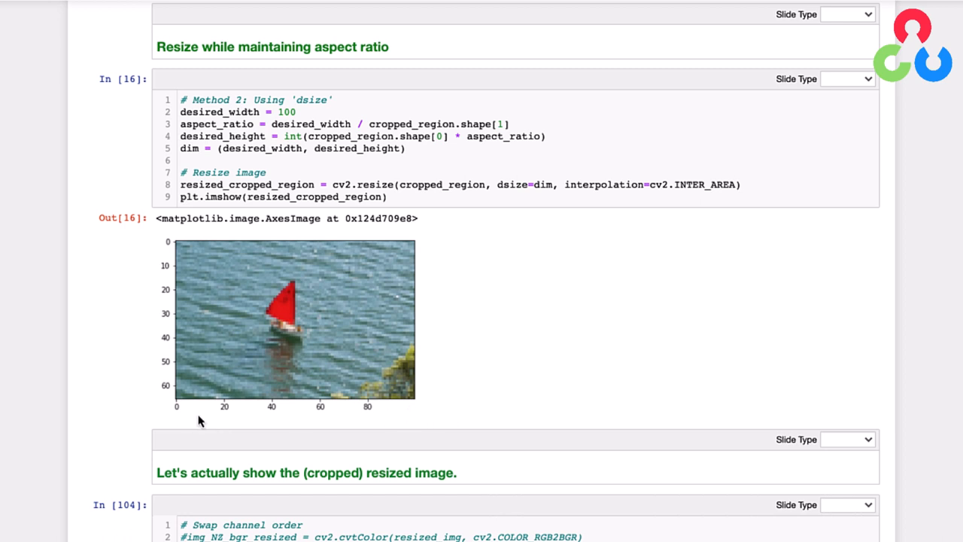
mouse_move(173, 385)
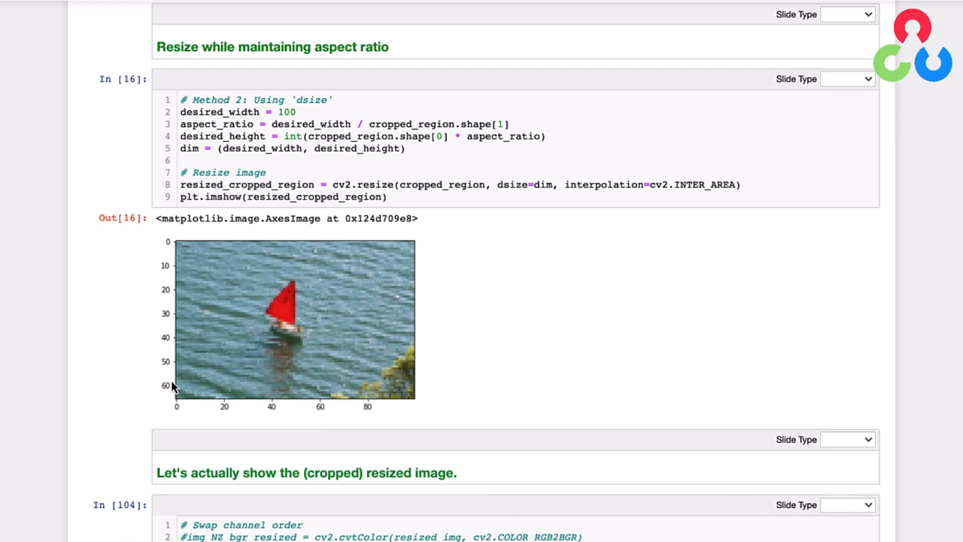
mouse_move(187, 409)
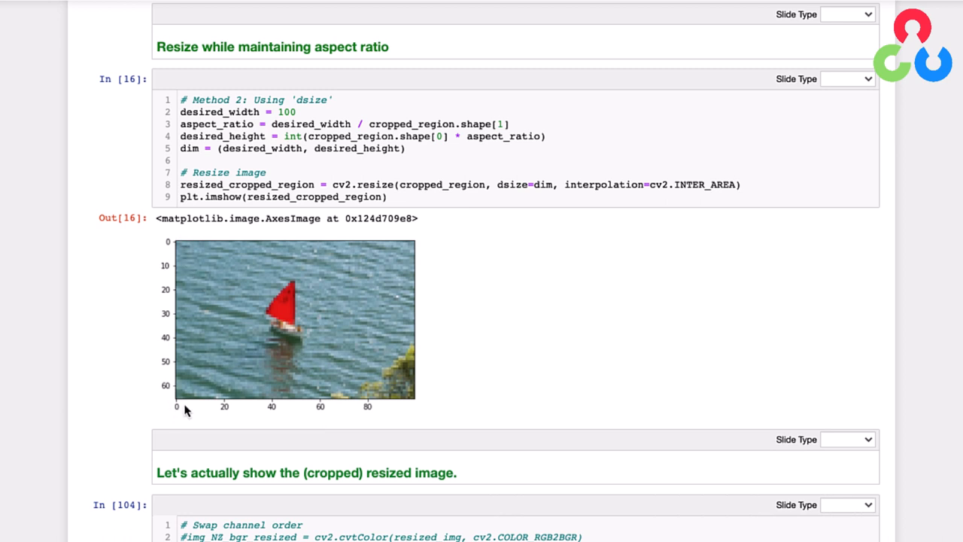
mouse_move(166, 247)
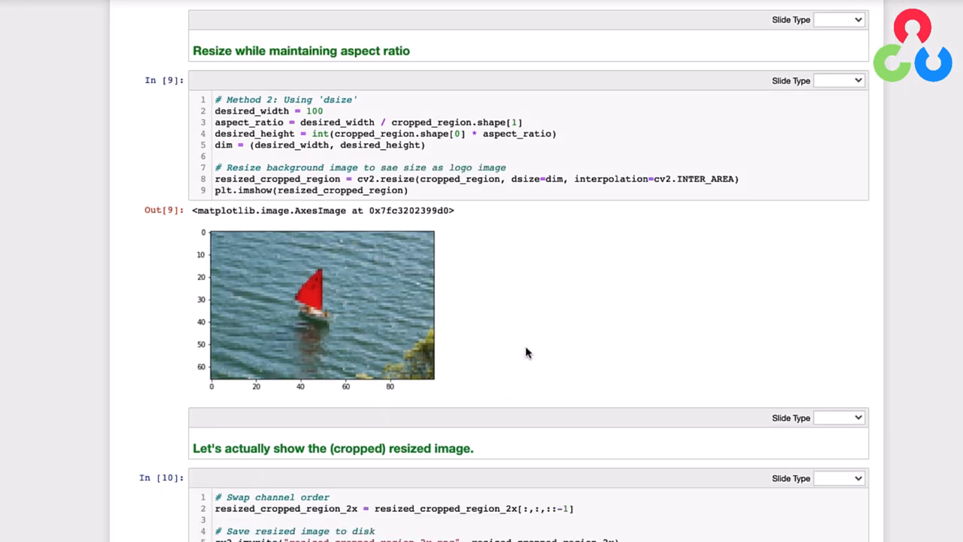
scroll("down", 3)
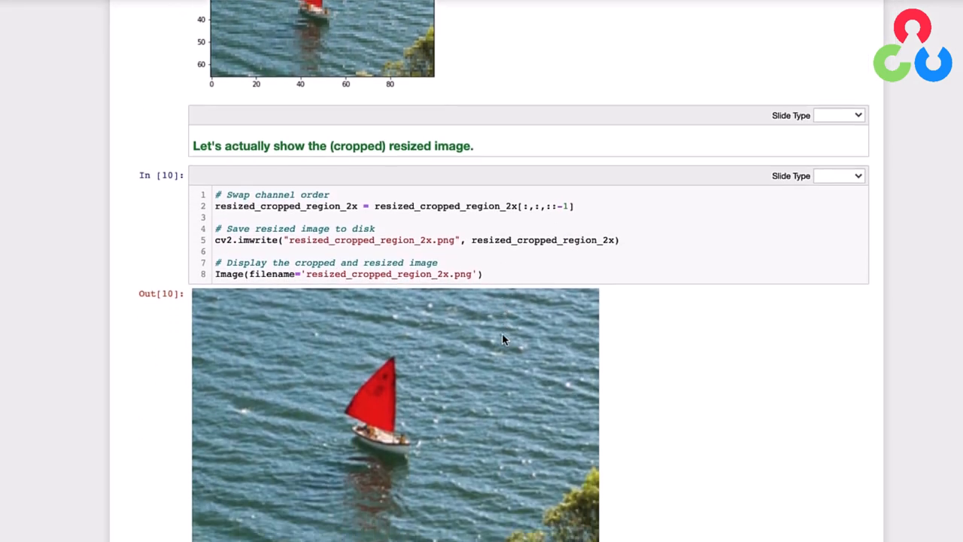
scroll("down", 3)
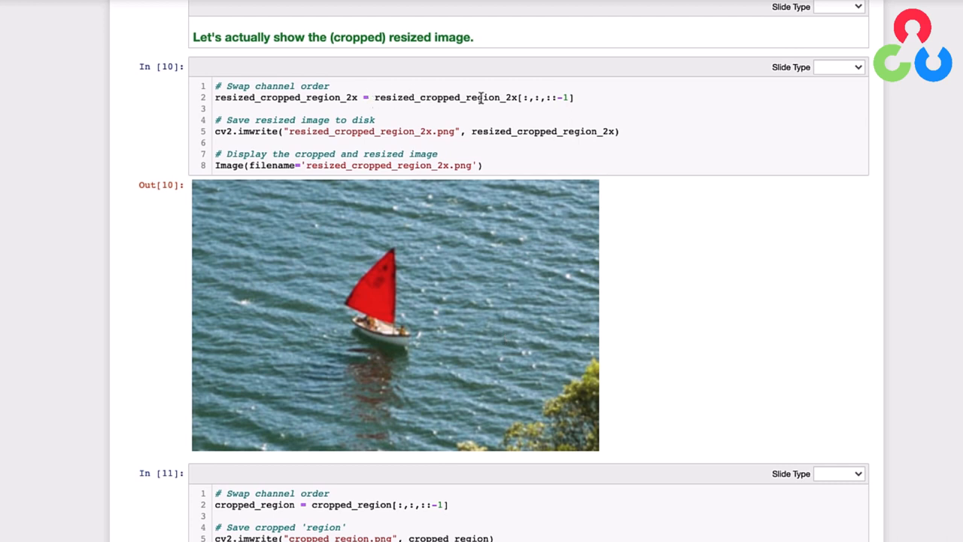
mouse_move(488, 97)
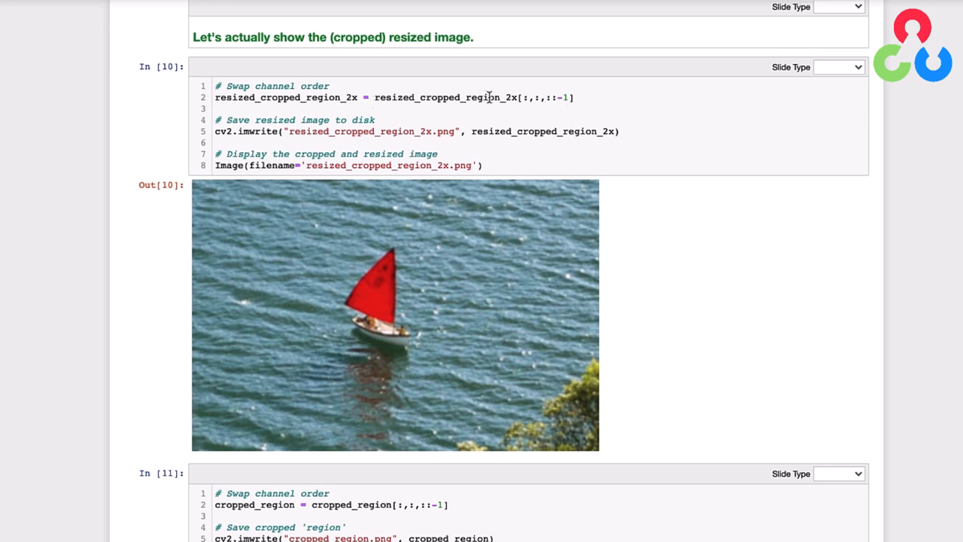
mouse_move(557, 100)
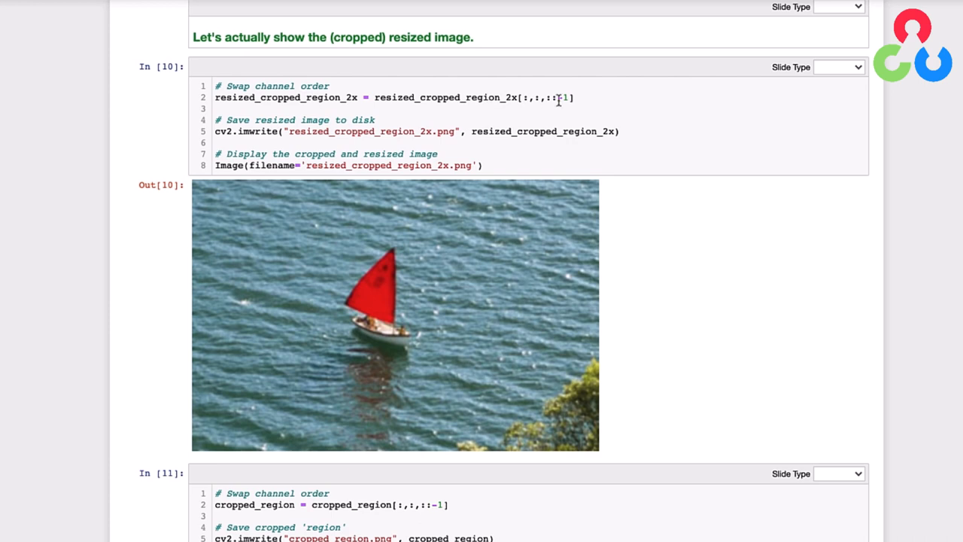
mouse_move(437, 108)
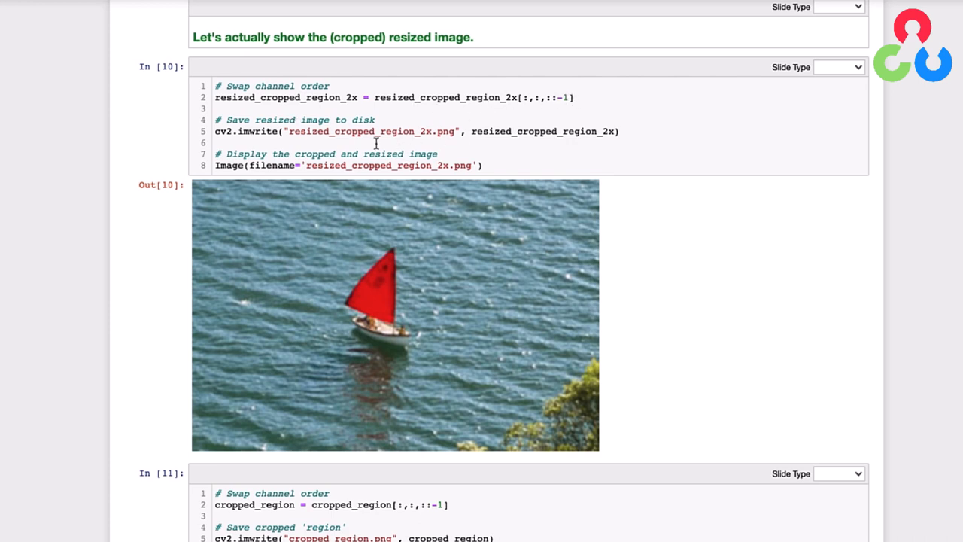
mouse_move(430, 137)
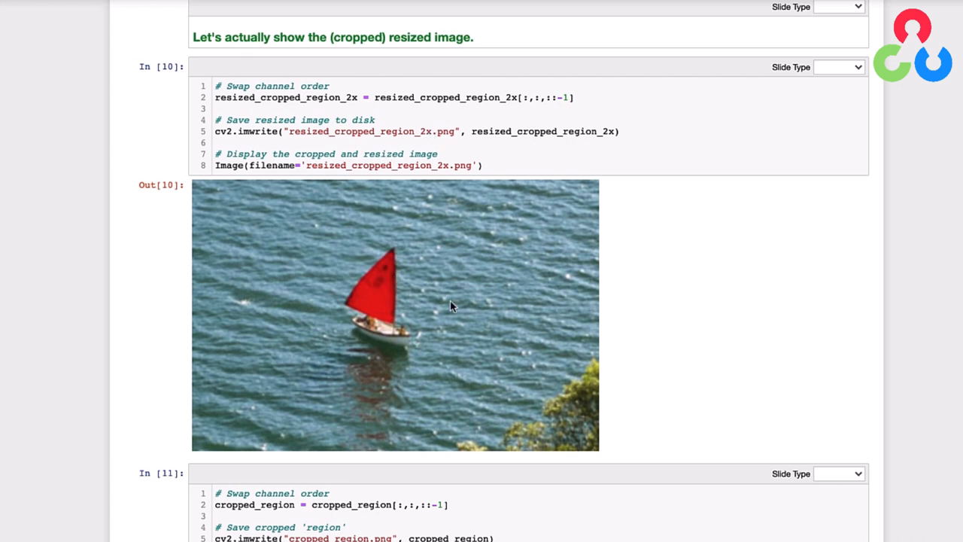
mouse_move(496, 212)
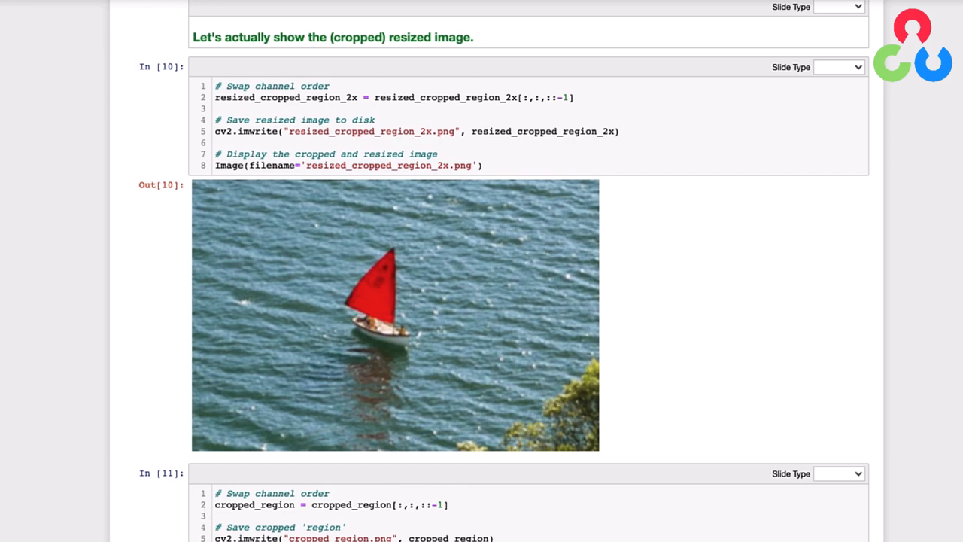
mouse_move(409, 316)
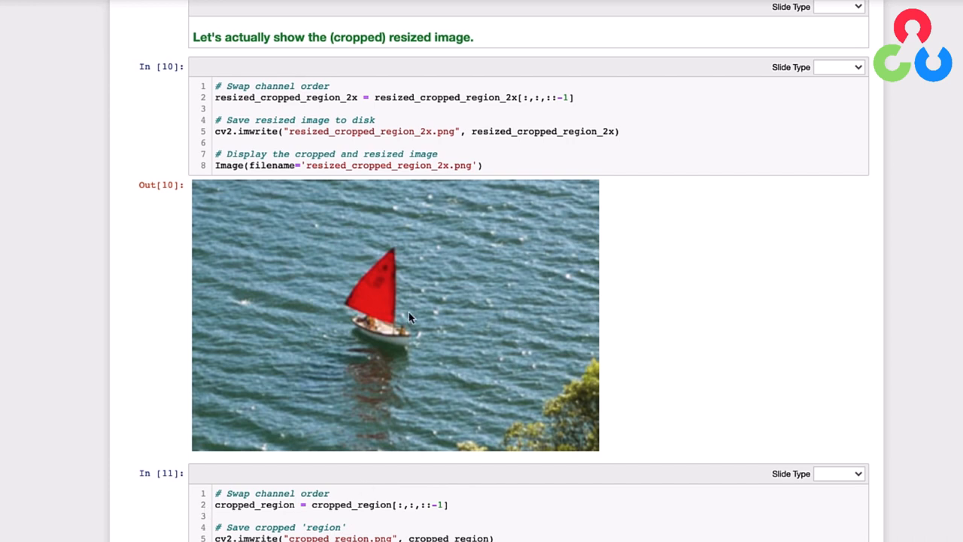
mouse_move(382, 328)
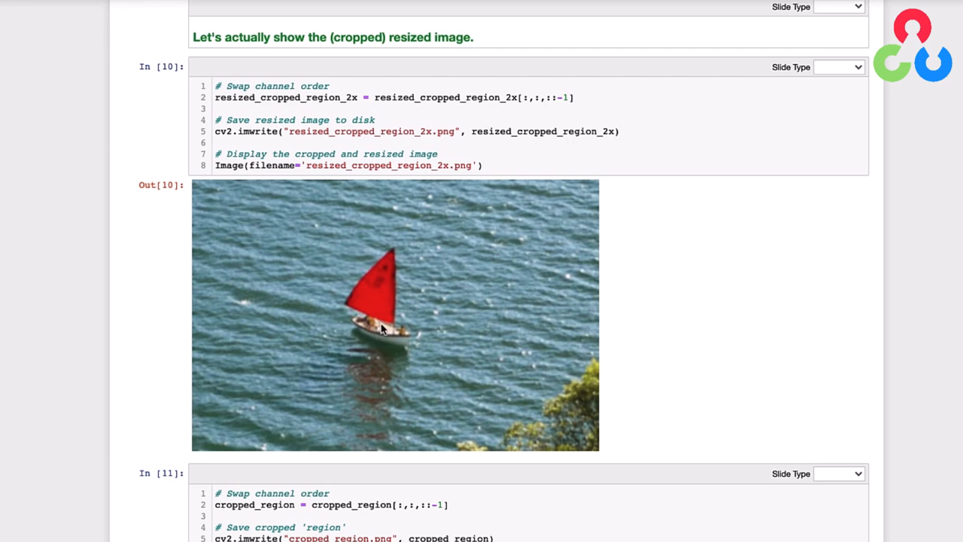
mouse_move(133, 496)
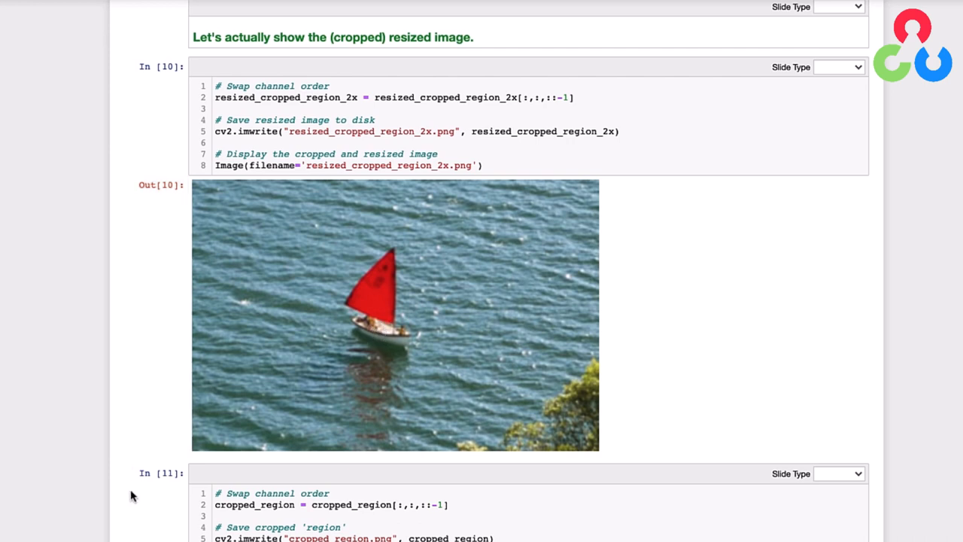
mouse_move(123, 515)
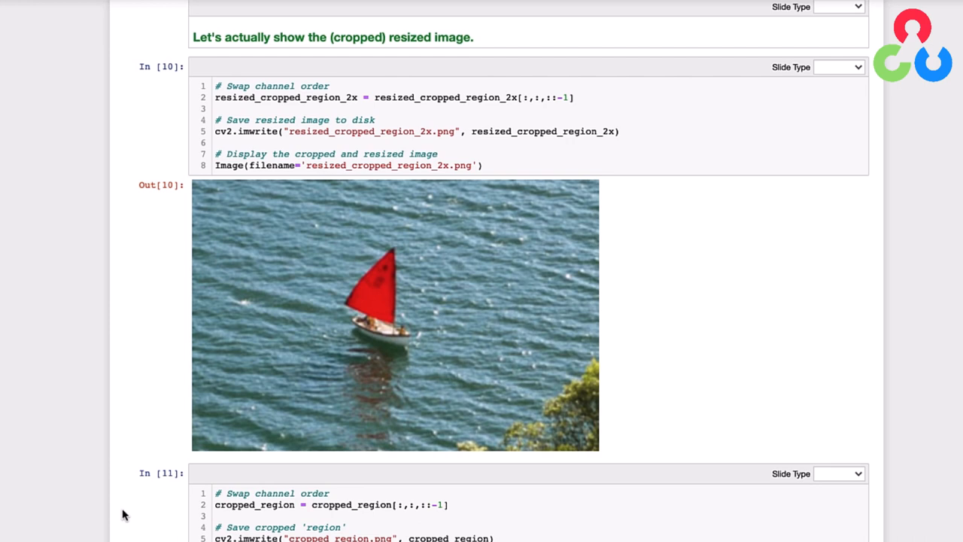
scroll("down", 3)
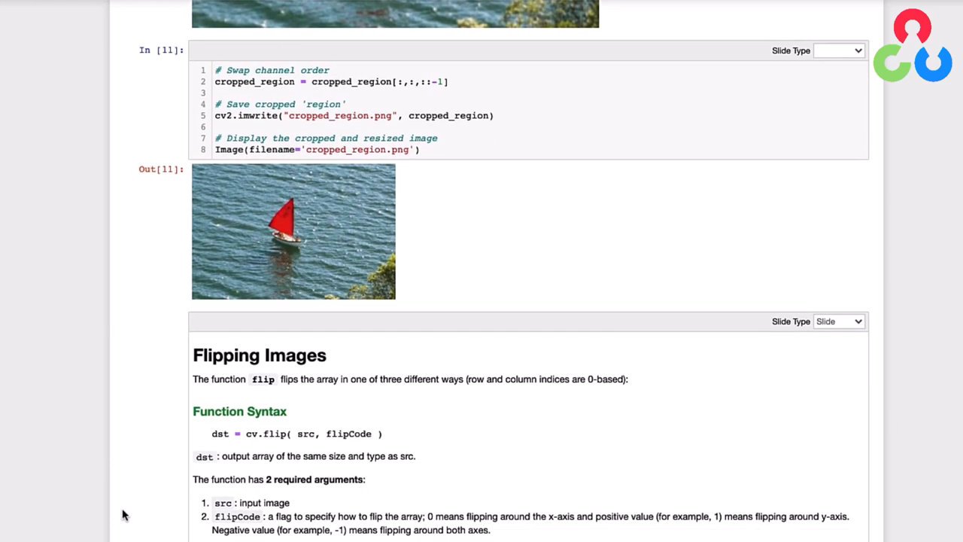
scroll("down", 3)
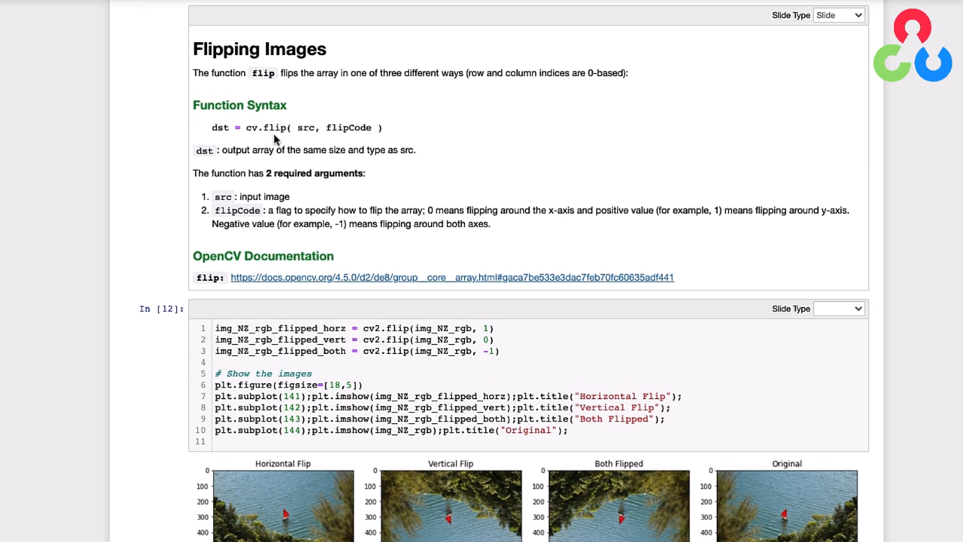
mouse_move(307, 142)
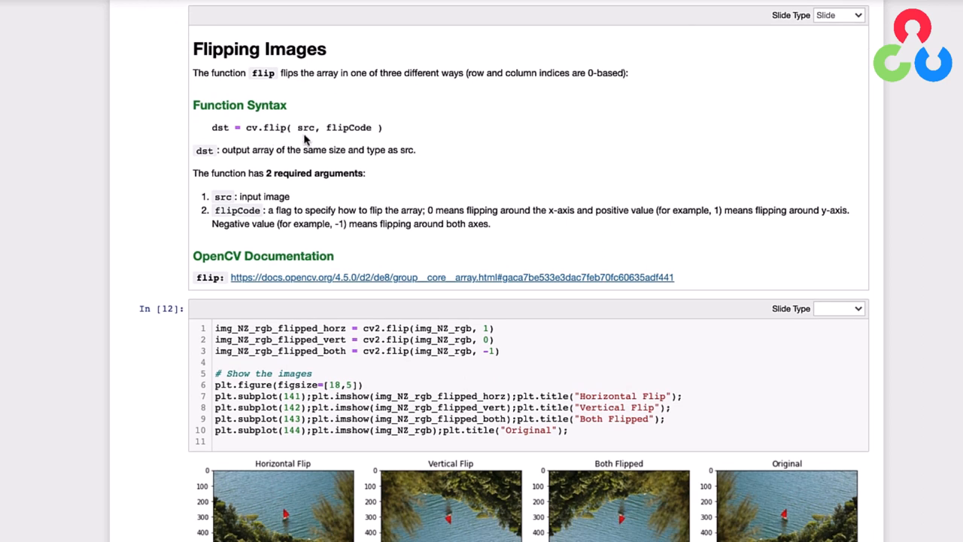
mouse_move(328, 142)
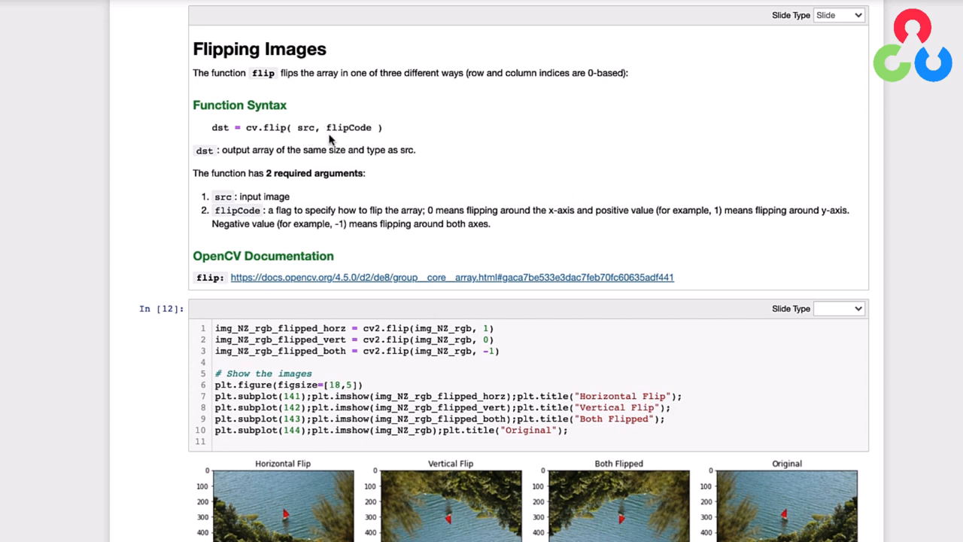
mouse_move(353, 141)
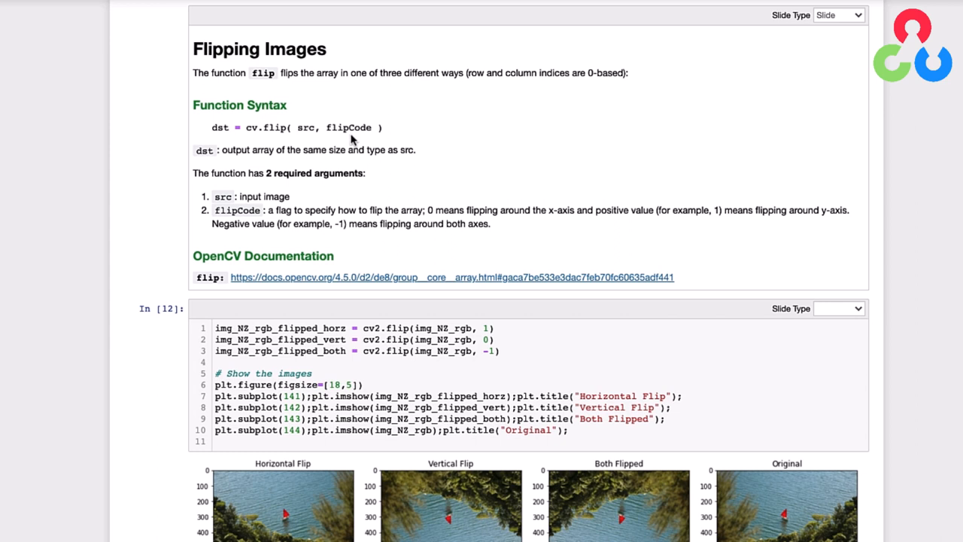
mouse_move(268, 223)
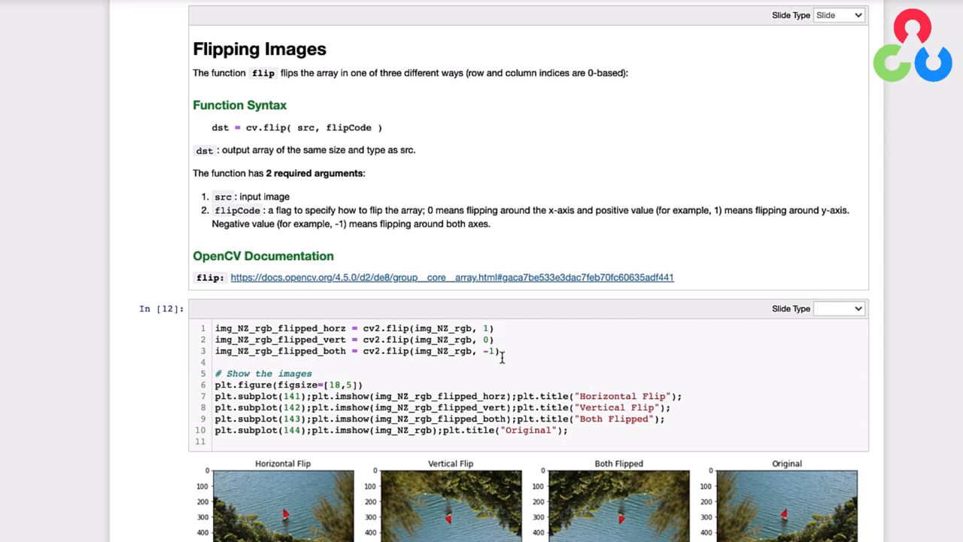
scroll("down", 3)
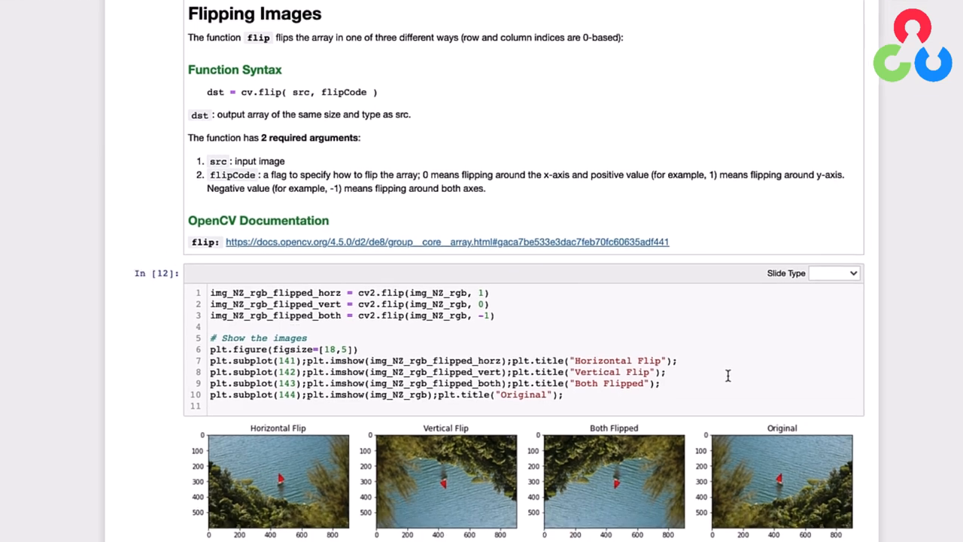
scroll("down", 3)
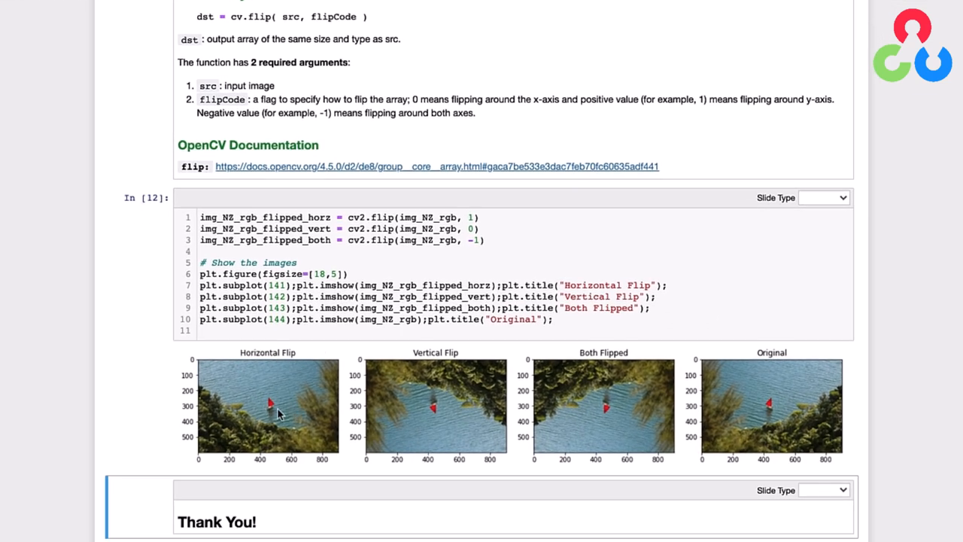
mouse_move(439, 422)
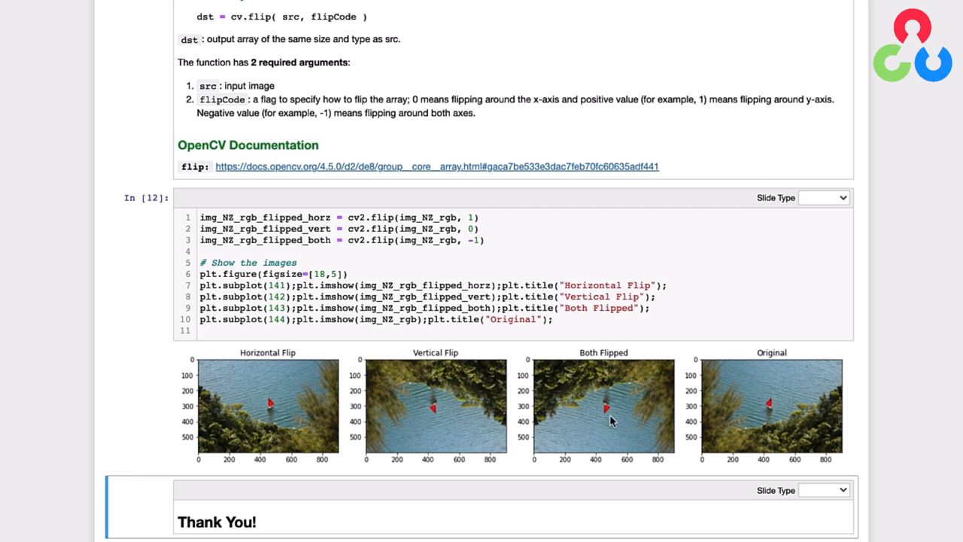
mouse_move(782, 408)
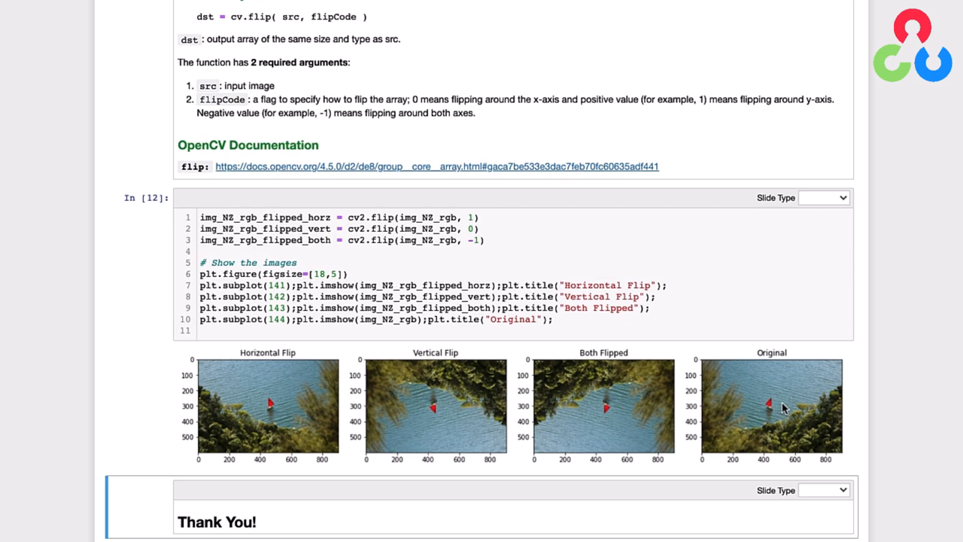
mouse_move(855, 412)
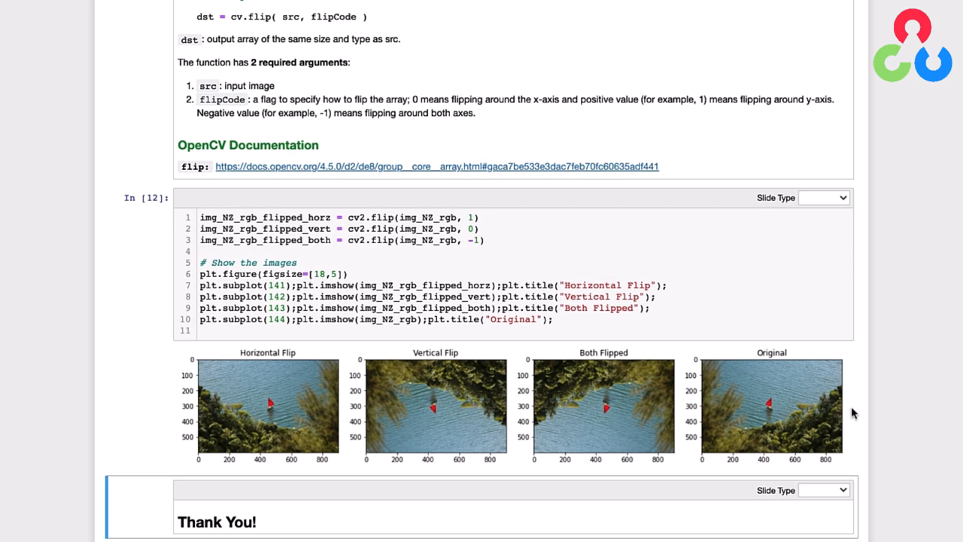